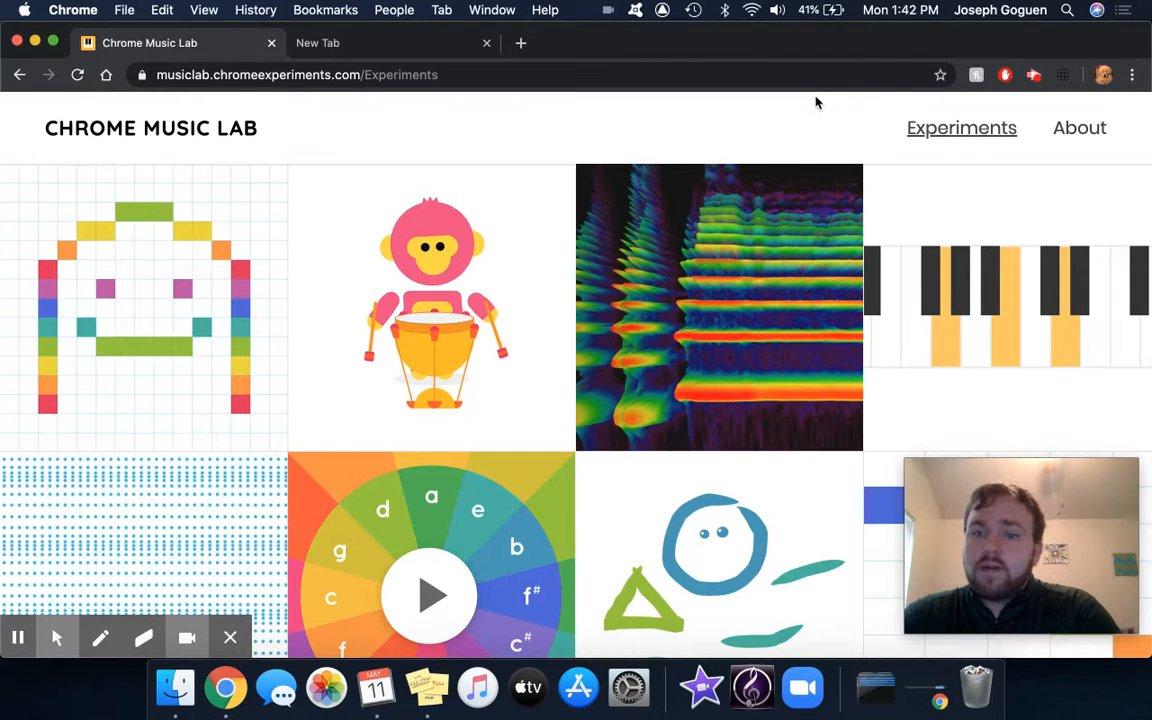
pyautogui.moveTo(430, 290)
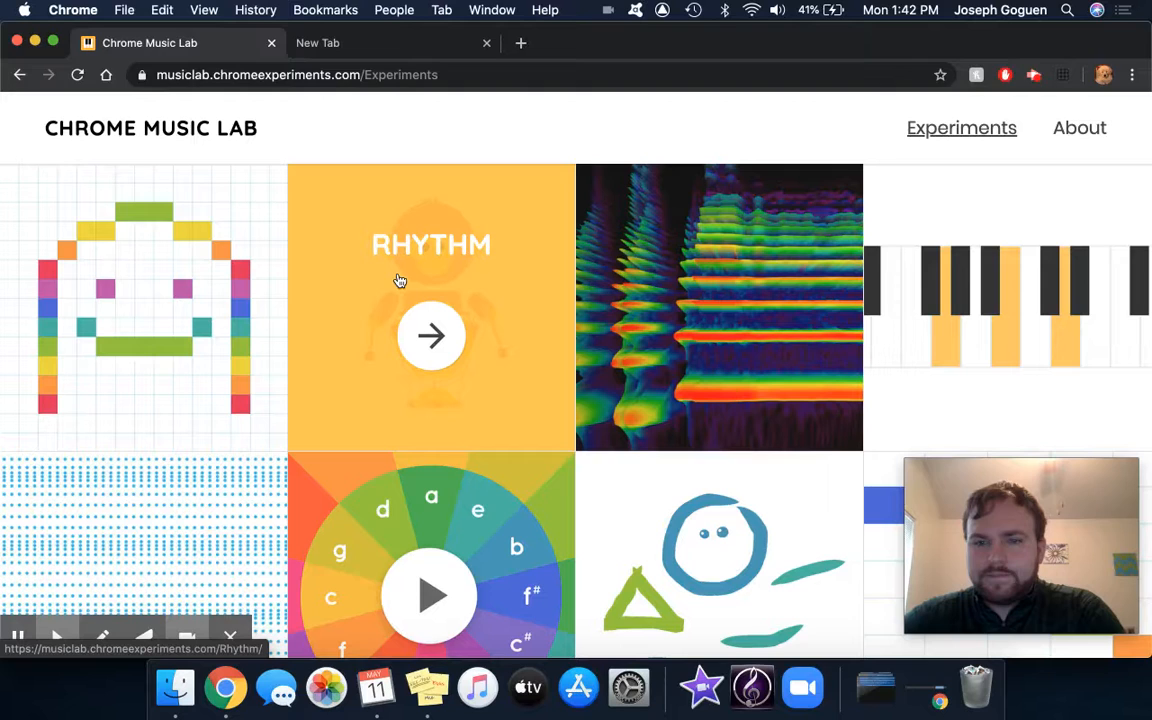
pyautogui.moveTo(420, 304)
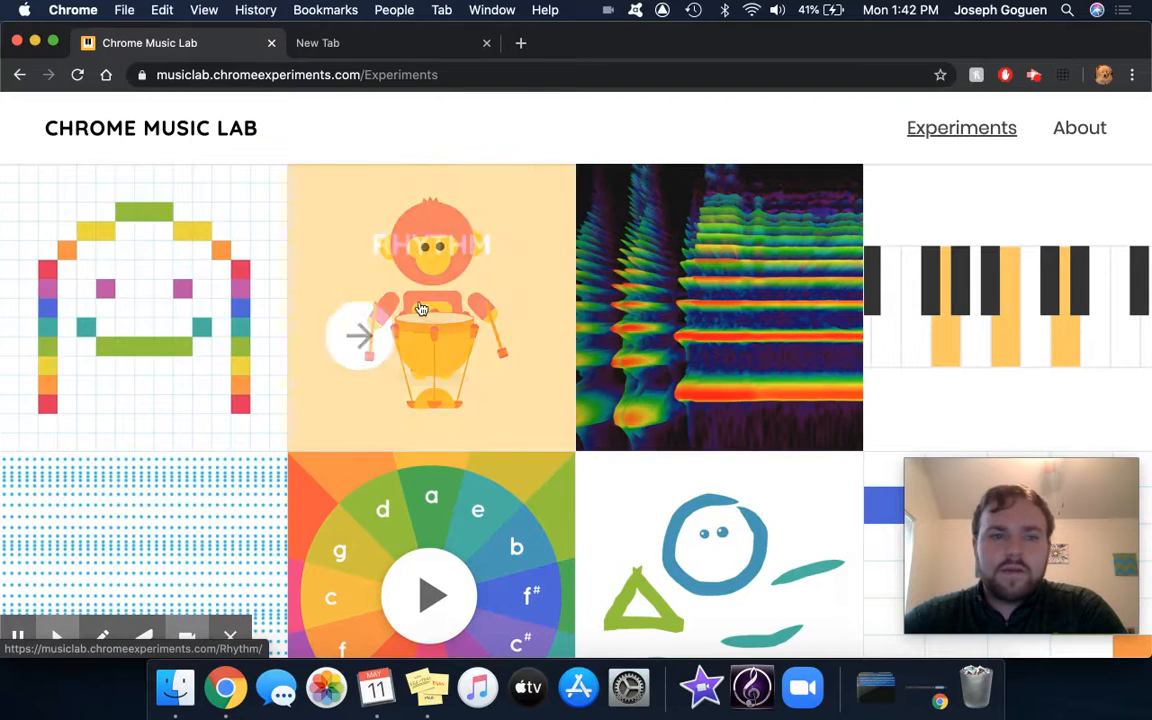
pyautogui.moveTo(180, 280)
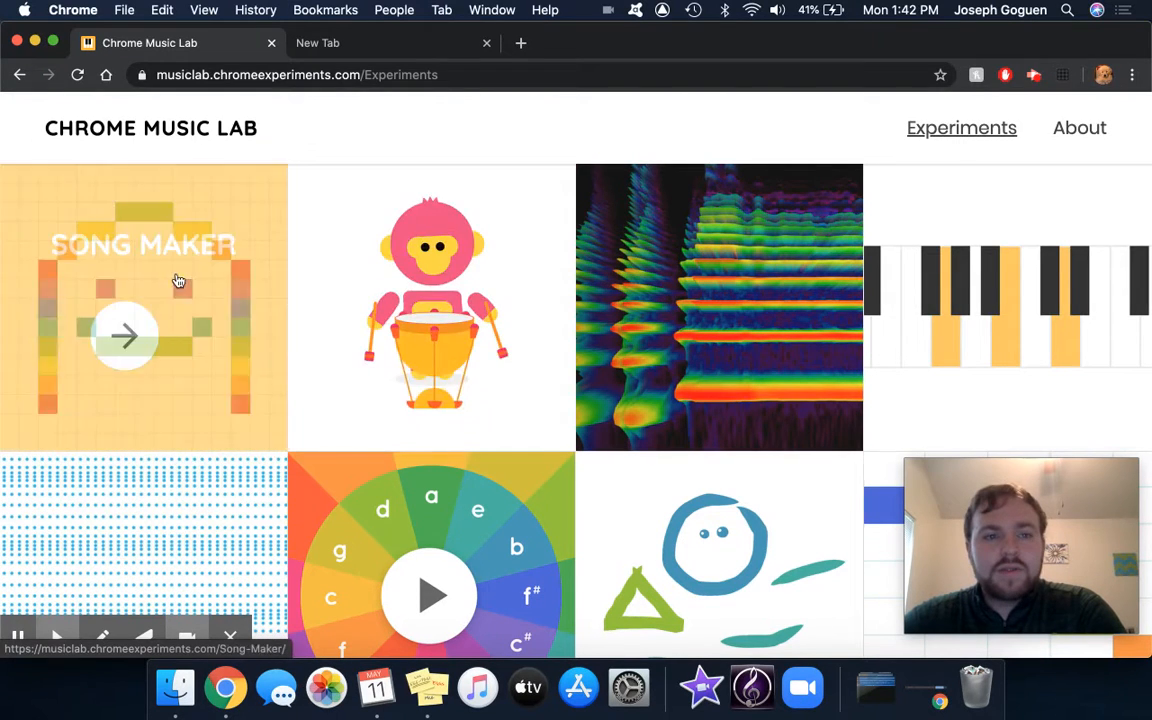
# Launch the Song Maker experiment from the Chrome Music Lab home page.
pyautogui.scroll(-3)
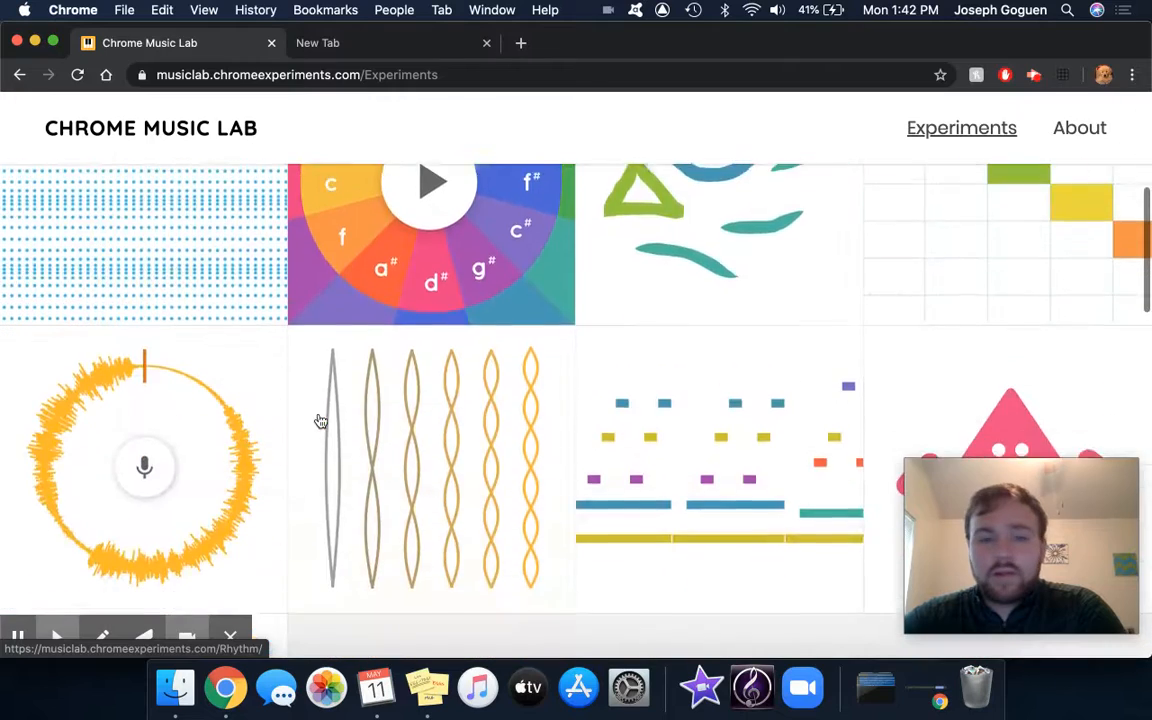
pyautogui.scroll(3)
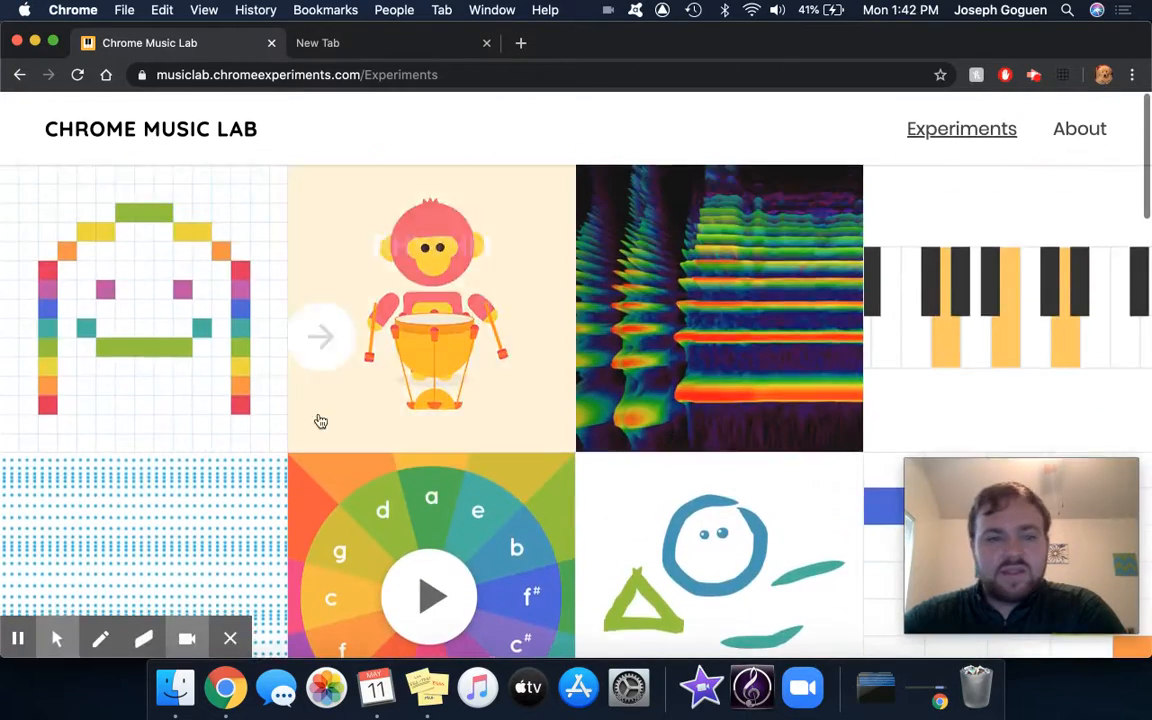
pyautogui.moveTo(196, 296)
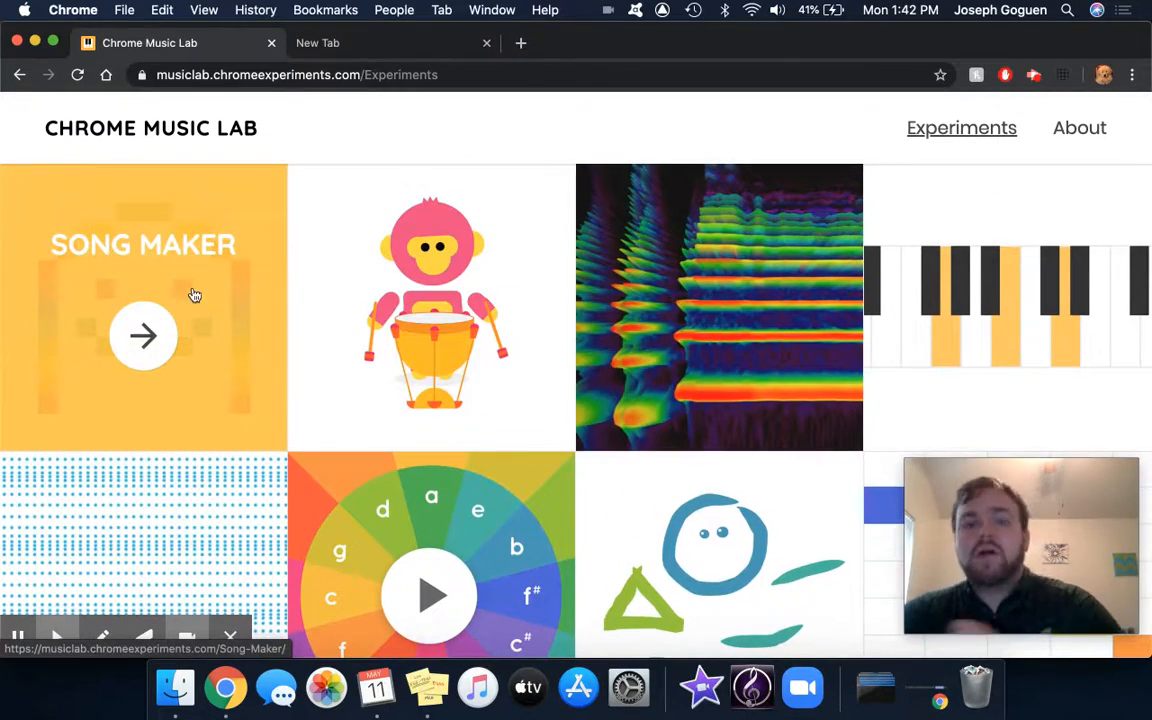
pyautogui.moveTo(156, 308)
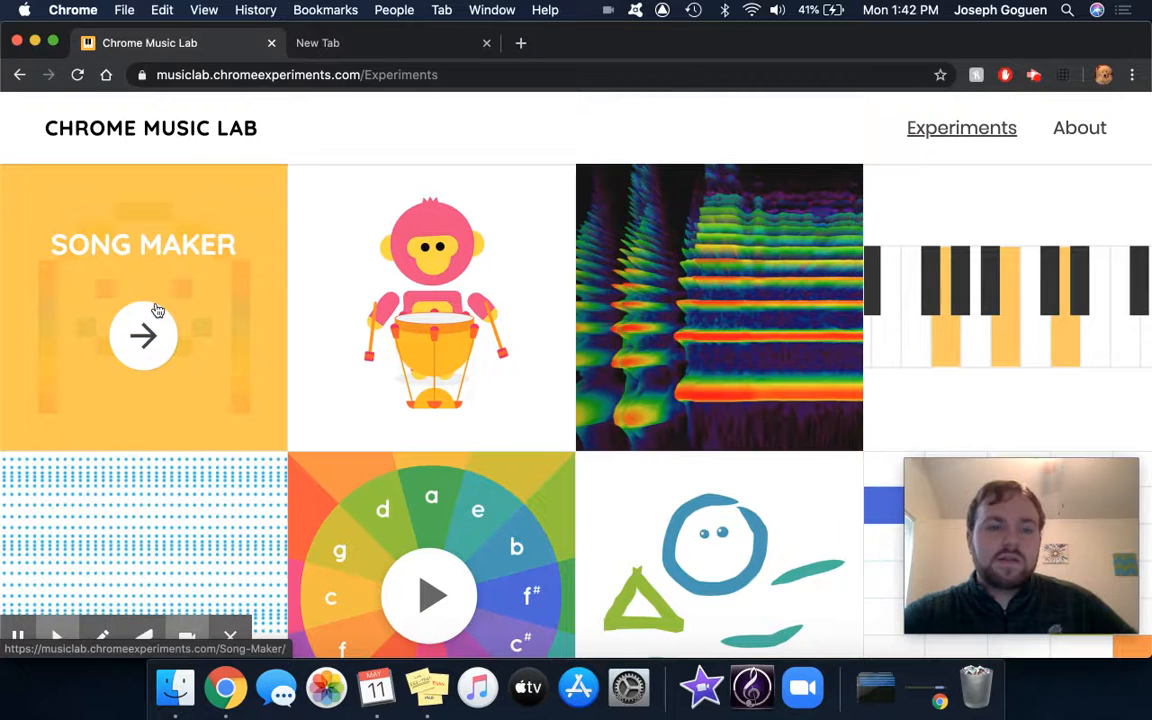
pyautogui.click(144, 336)
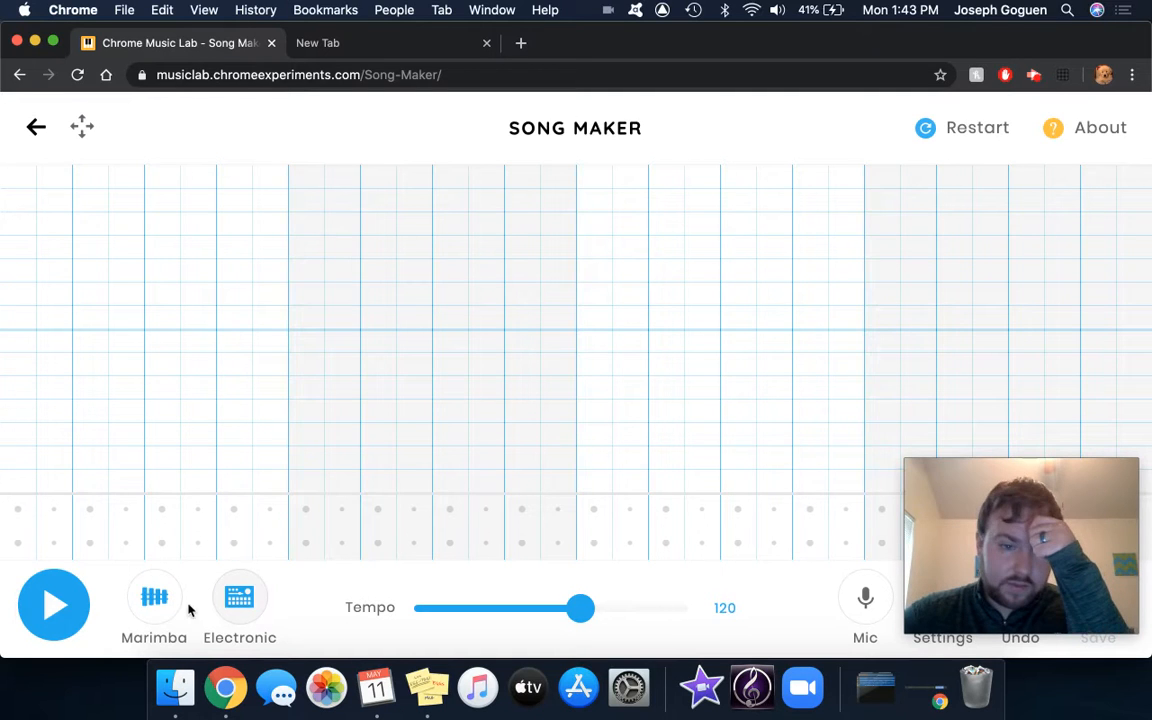
pyautogui.moveTo(288, 568)
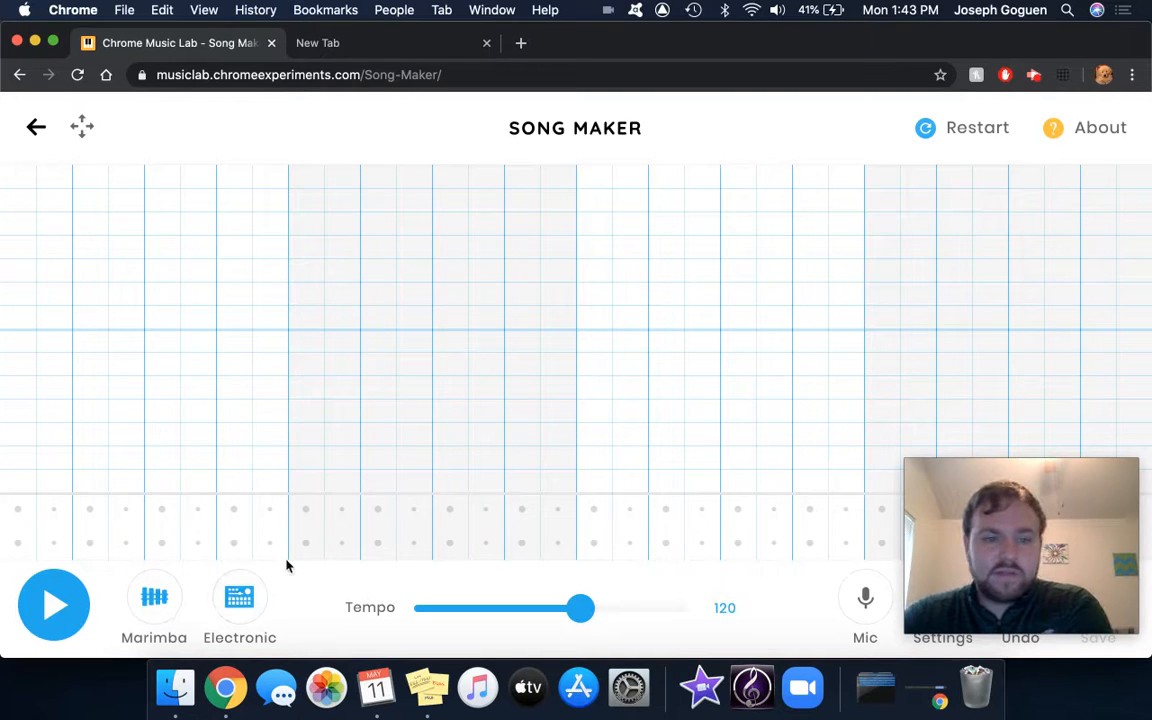
# Sweep the tempo slider up to 190 and down to 103, settling back on 120.
pyautogui.click(582, 608)
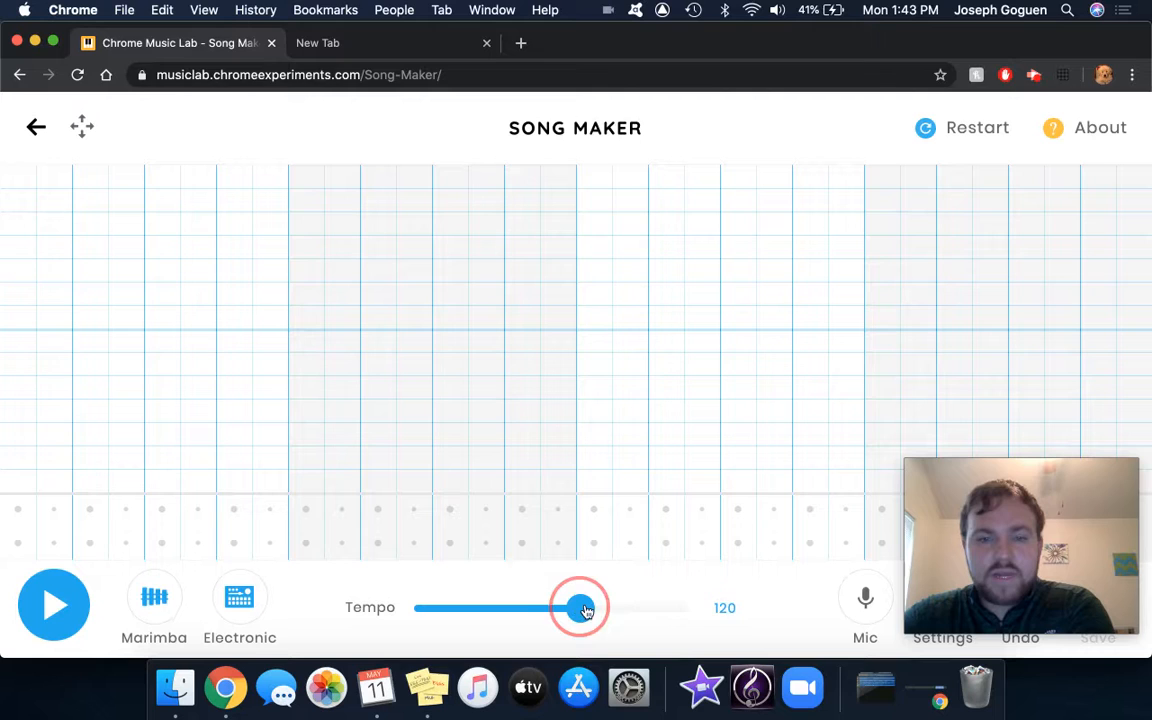
pyautogui.moveTo(580, 608); pyautogui.dragTo(644, 608)
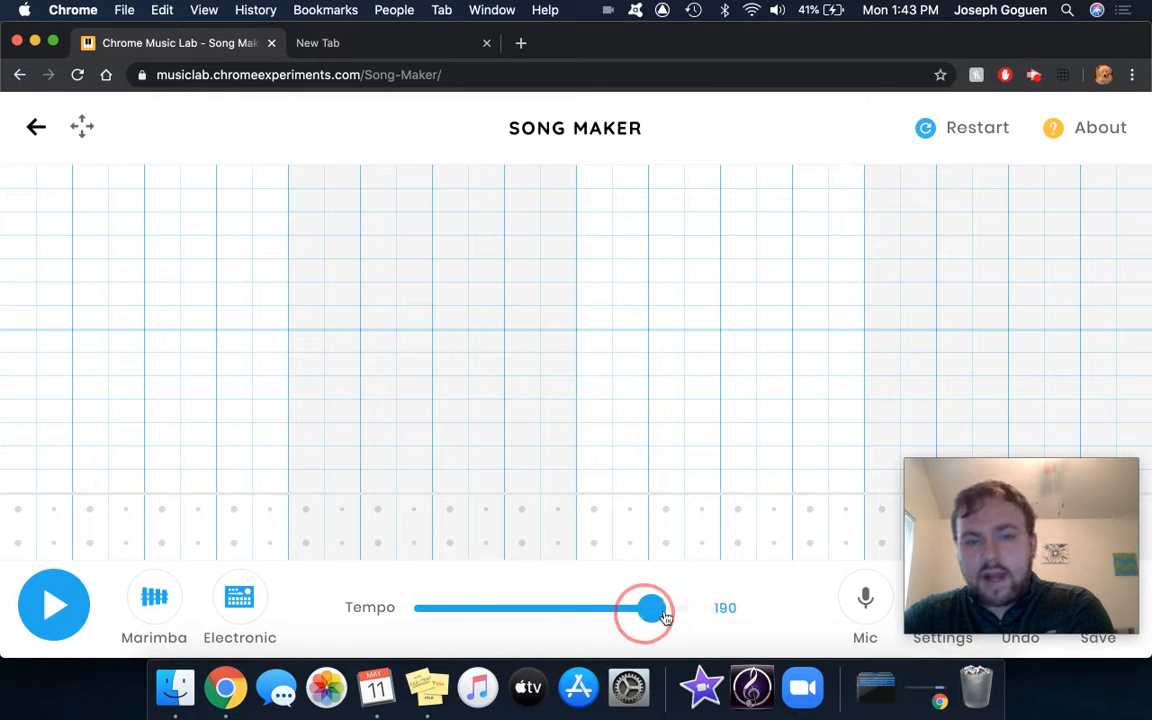
pyautogui.moveTo(644, 612); pyautogui.dragTo(558, 612)
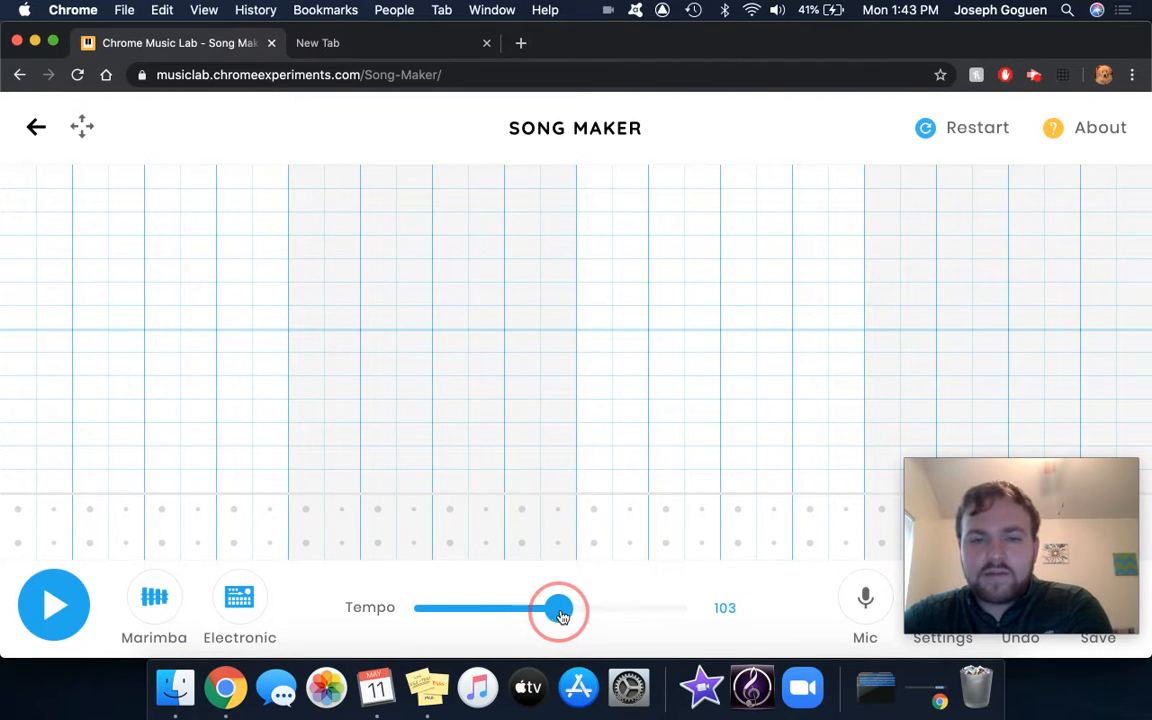
pyautogui.moveTo(558, 612); pyautogui.dragTo(584, 612)
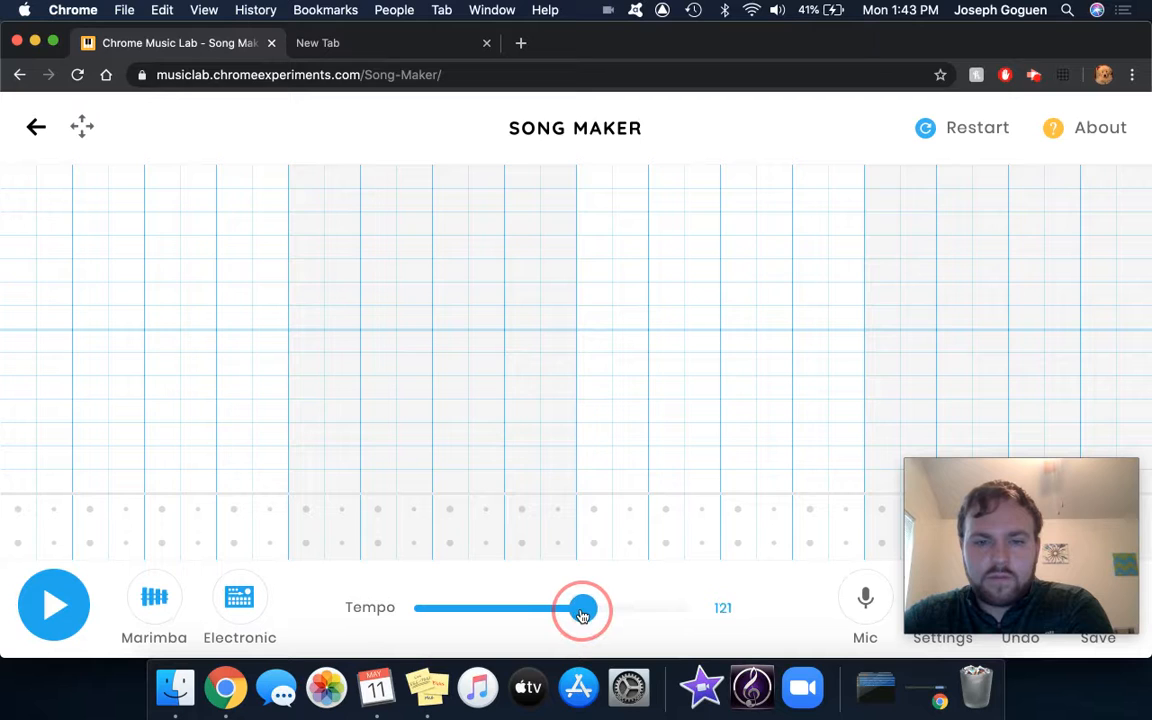
pyautogui.moveTo(584, 608); pyautogui.dragTo(584, 608)
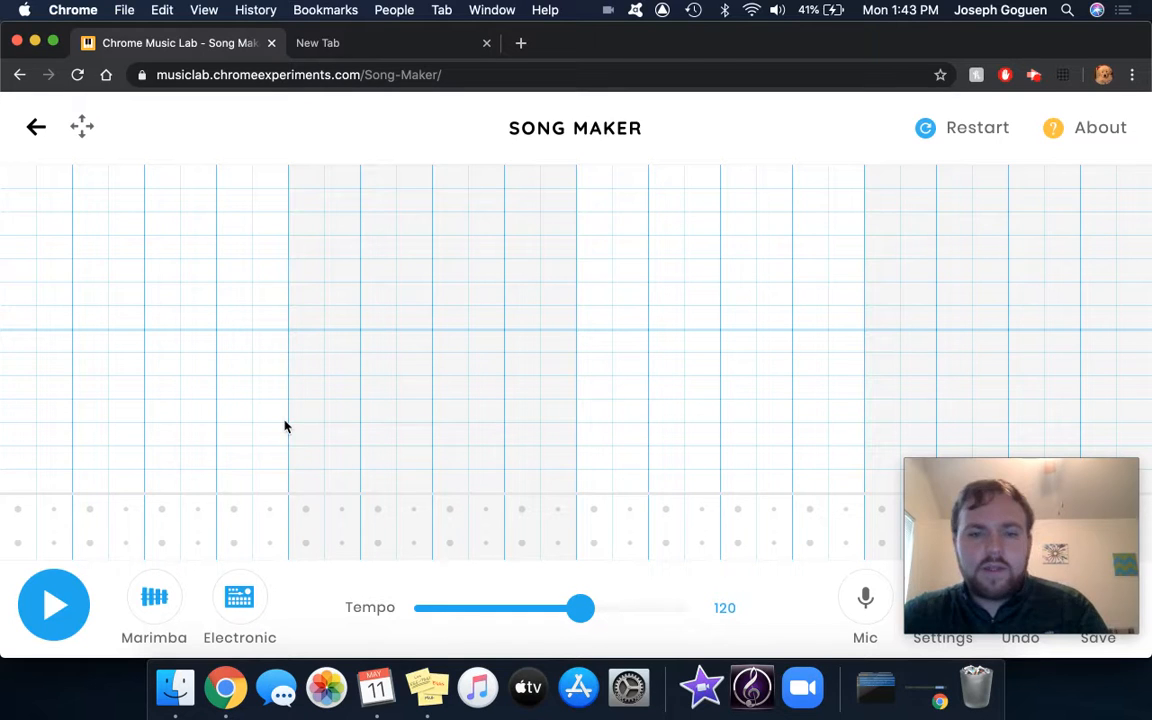
pyautogui.moveTo(82, 356)
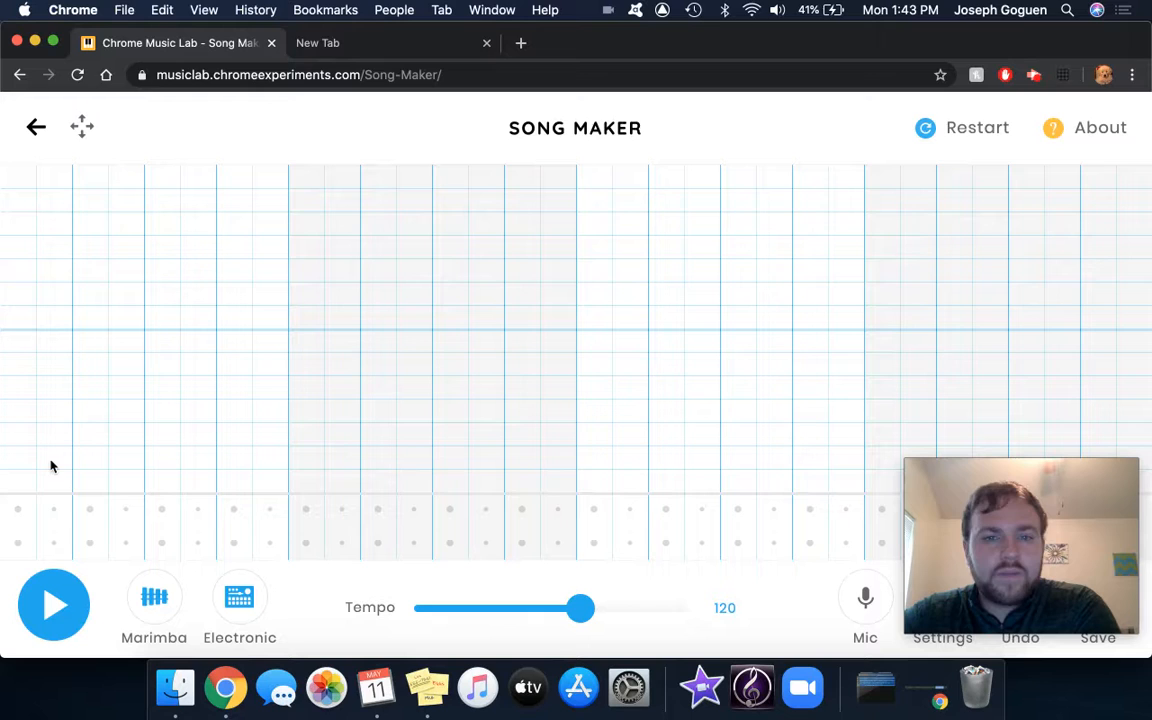
pyautogui.moveTo(68, 432)
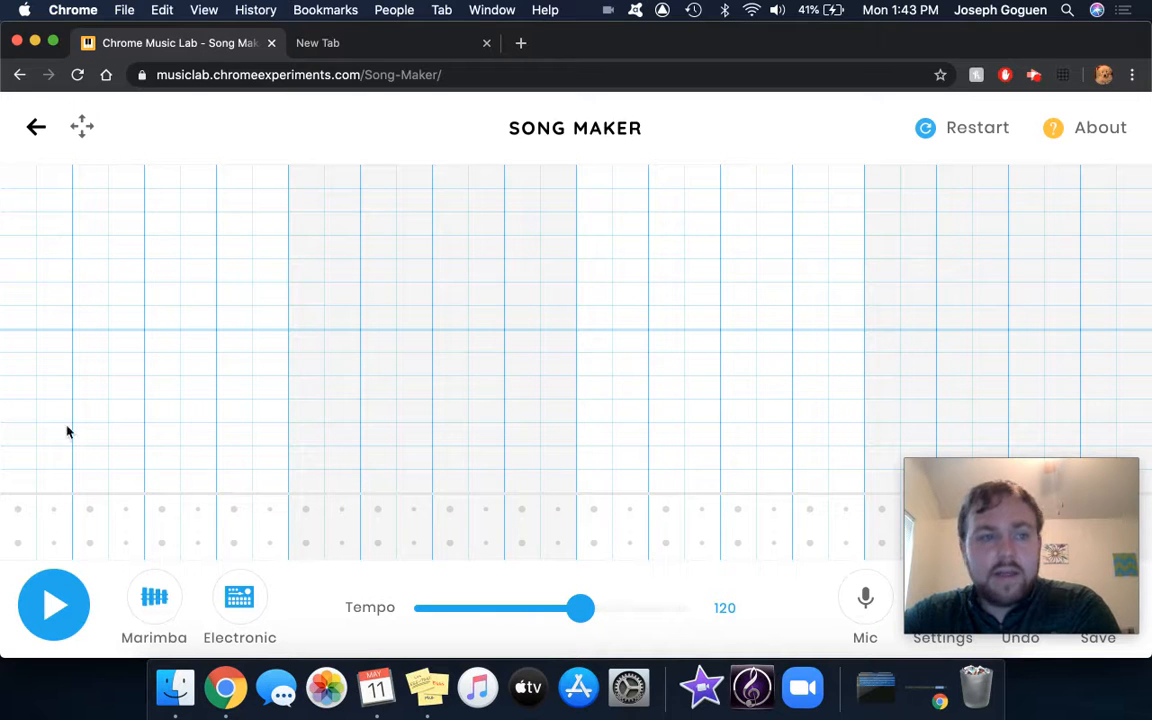
# Place notes across successive columns so the melody rises to a peak and falls back to a low note.
pyautogui.click(18, 340)
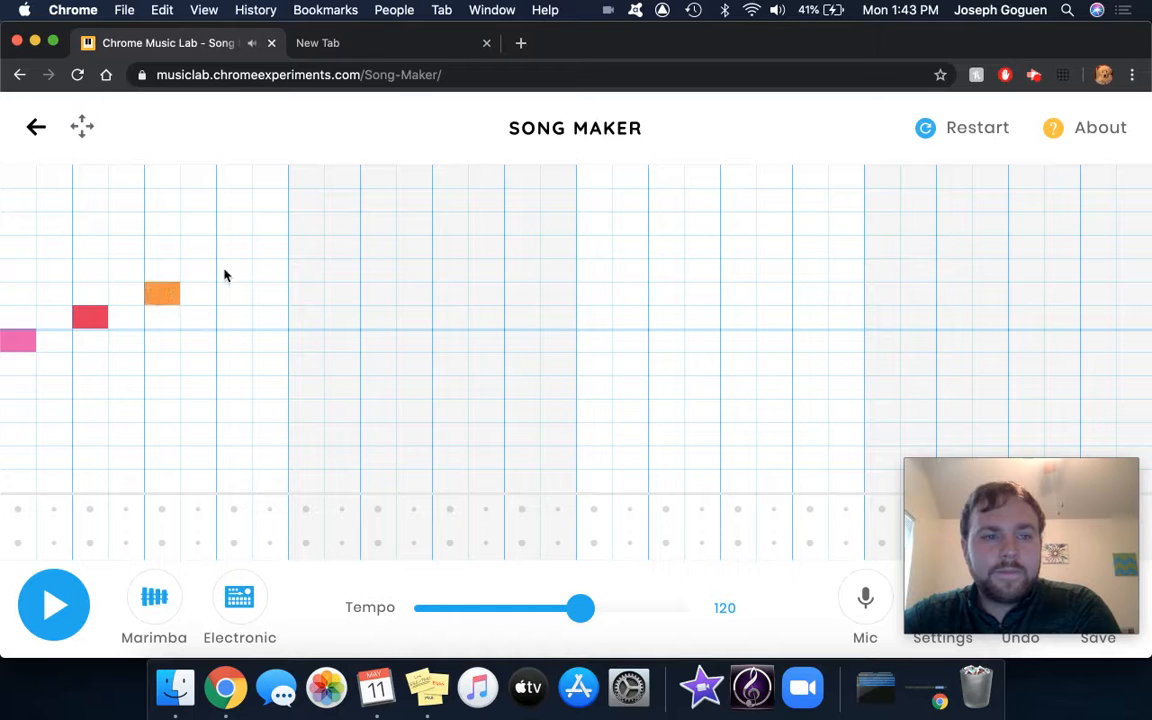
pyautogui.click(306, 246)
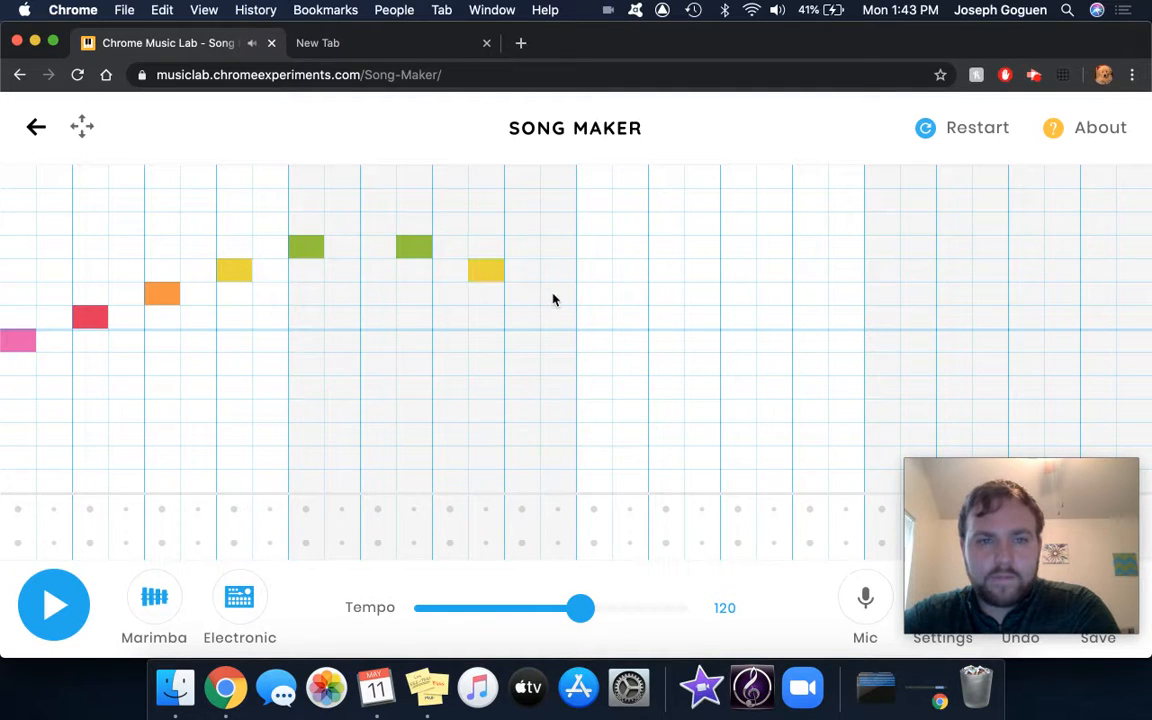
pyautogui.click(700, 340)
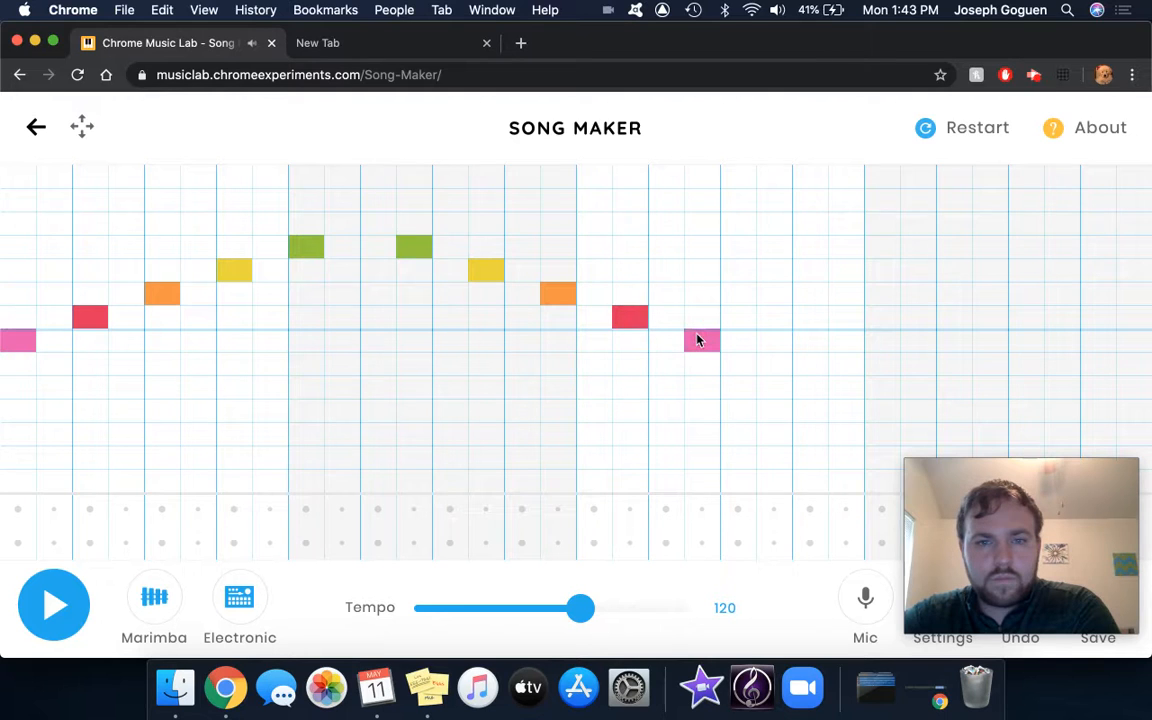
pyautogui.click(700, 340)
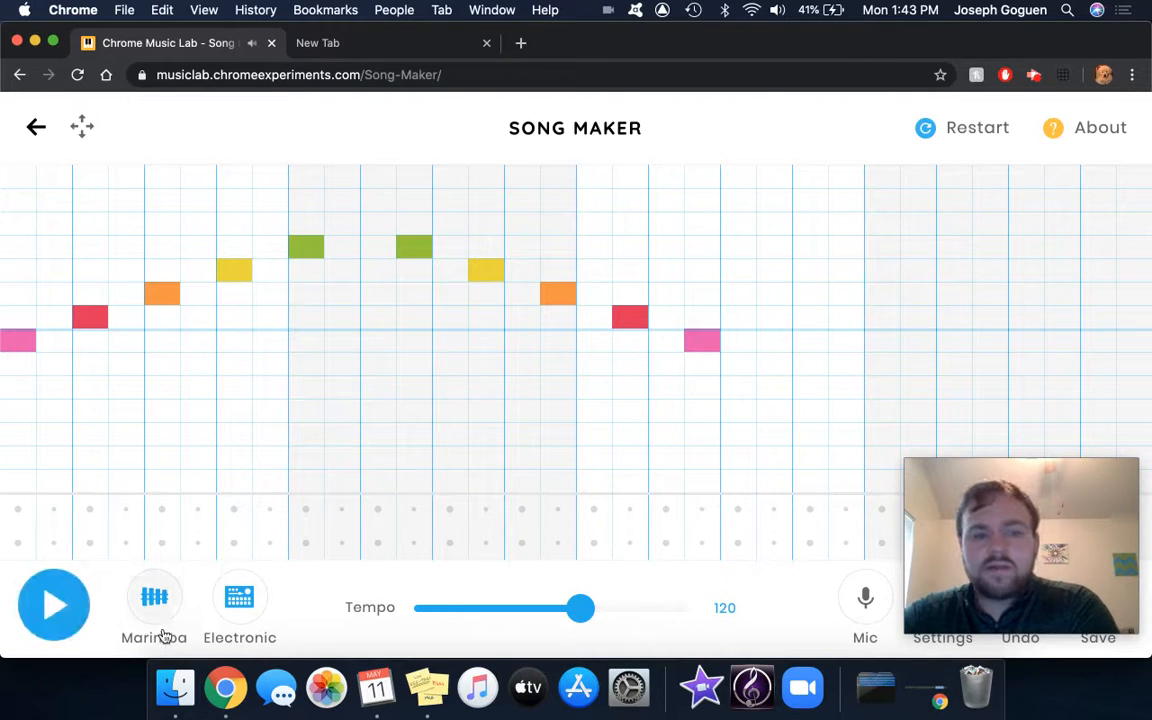
# Play the melody on marimba, then switch to piano and strings while starting and stopping playback.
pyautogui.click(54, 604)
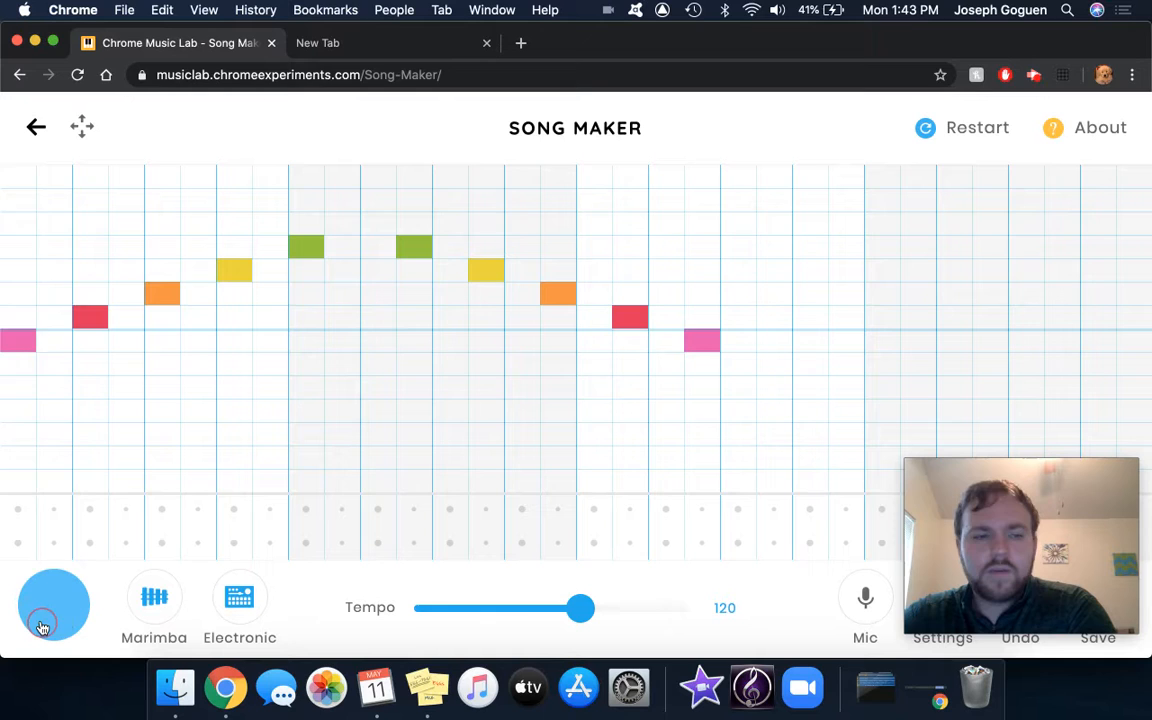
pyautogui.click(54, 604)
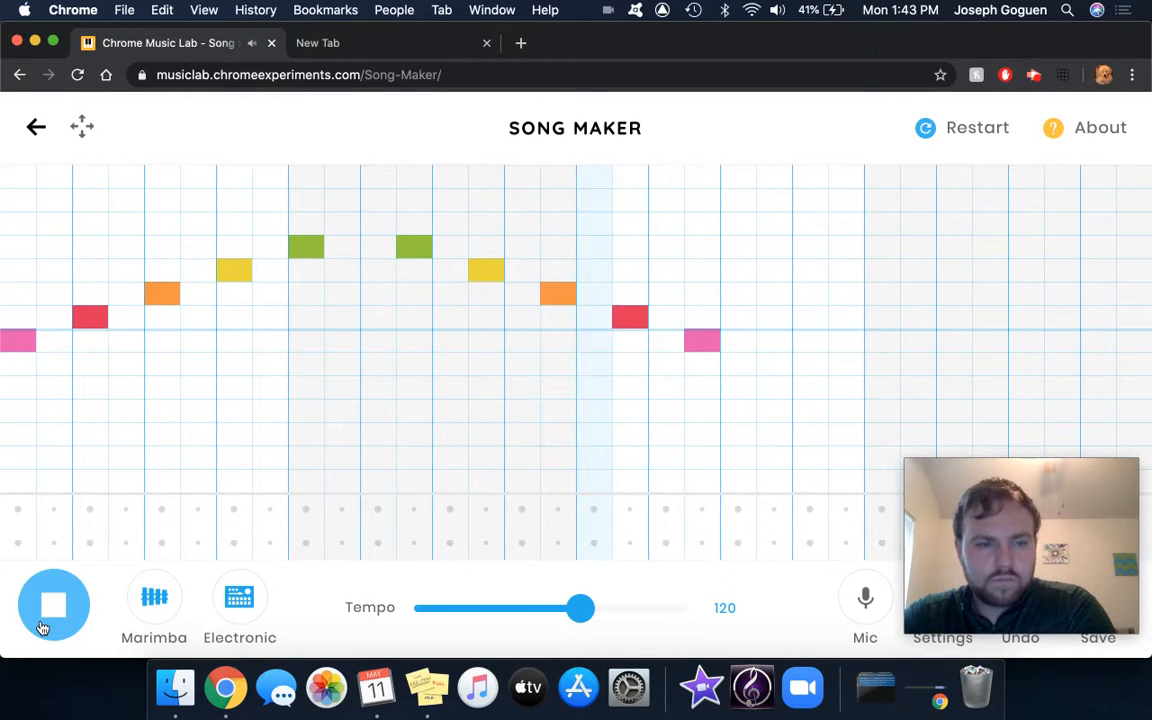
pyautogui.click(54, 604)
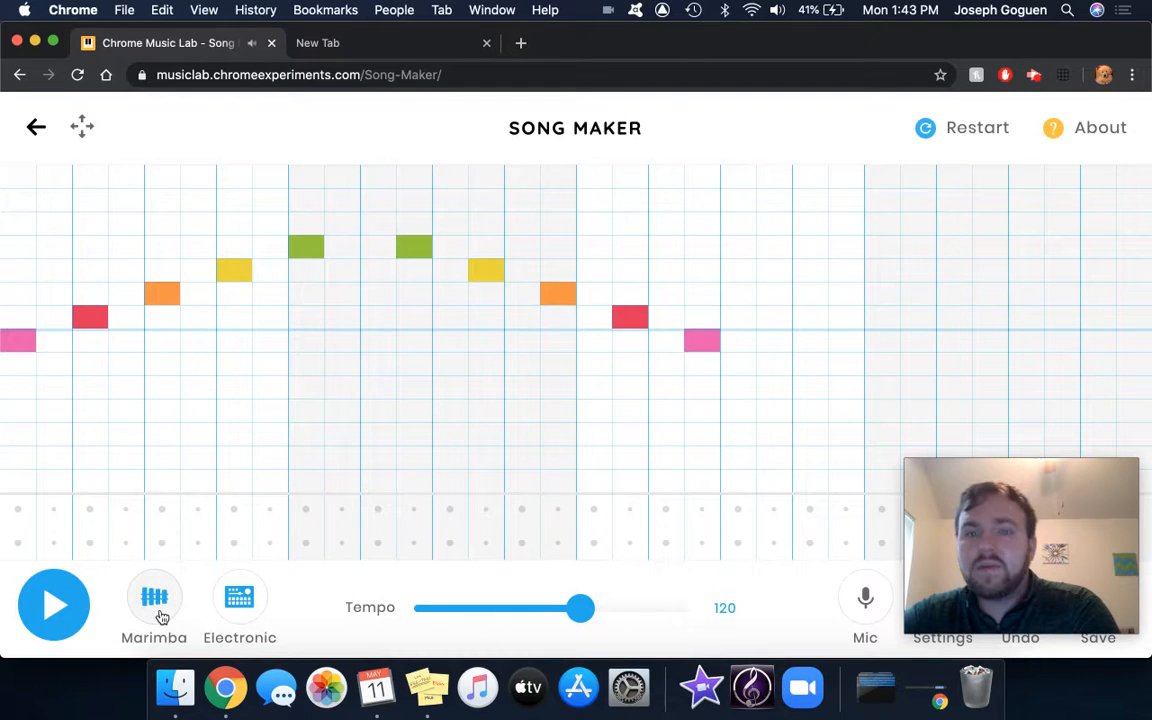
pyautogui.click(154, 600)
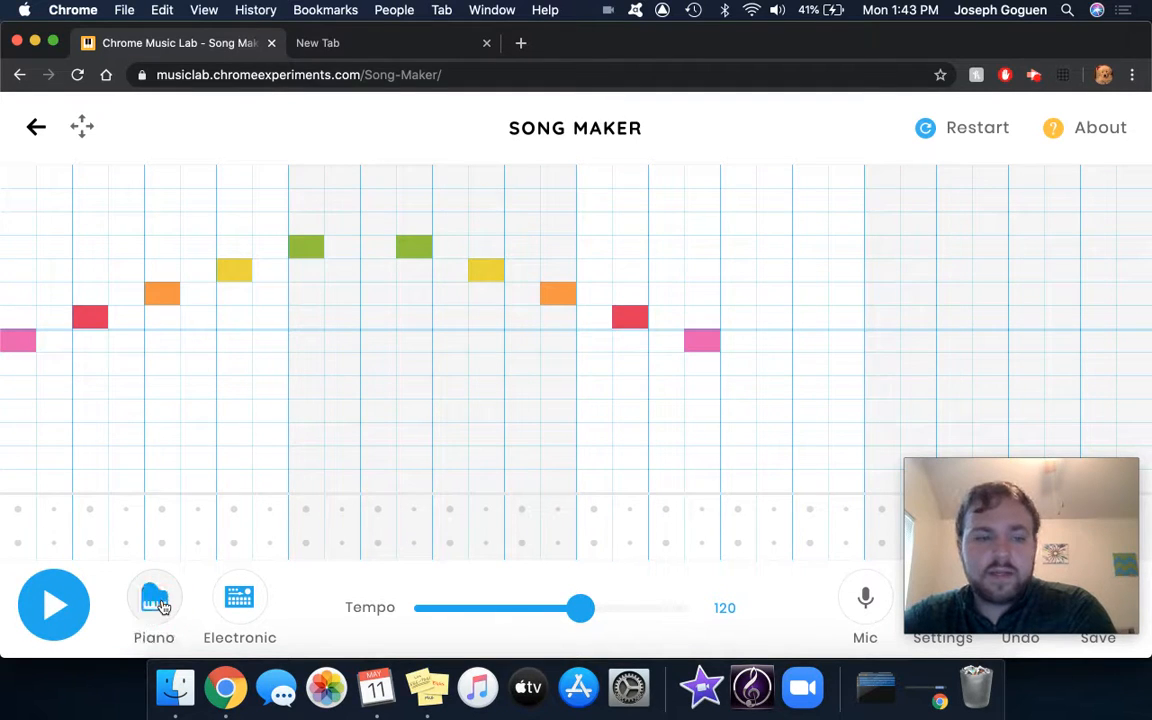
pyautogui.click(54, 604)
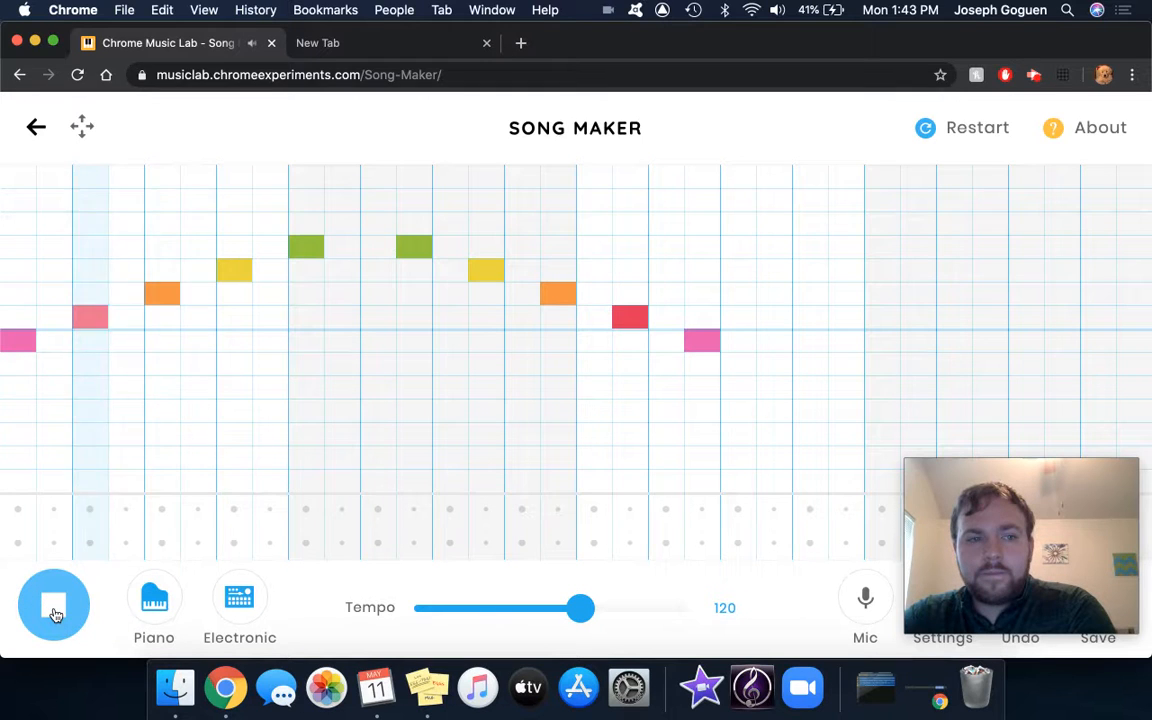
pyautogui.click(54, 604)
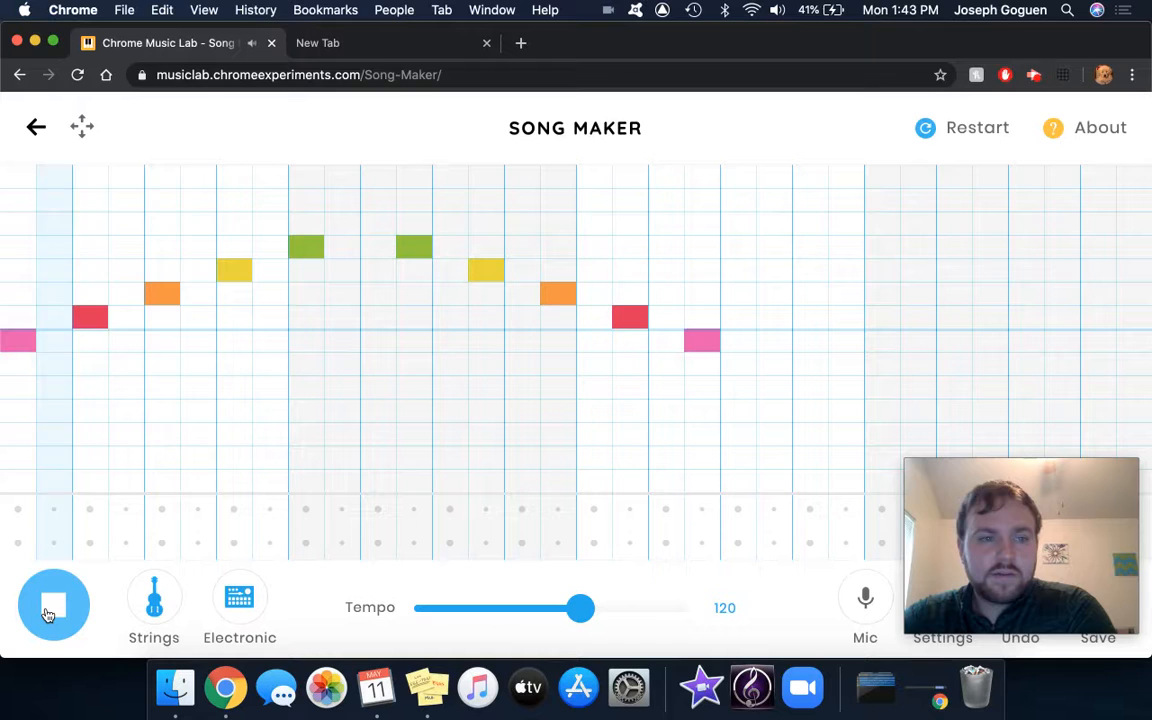
pyautogui.click(54, 604)
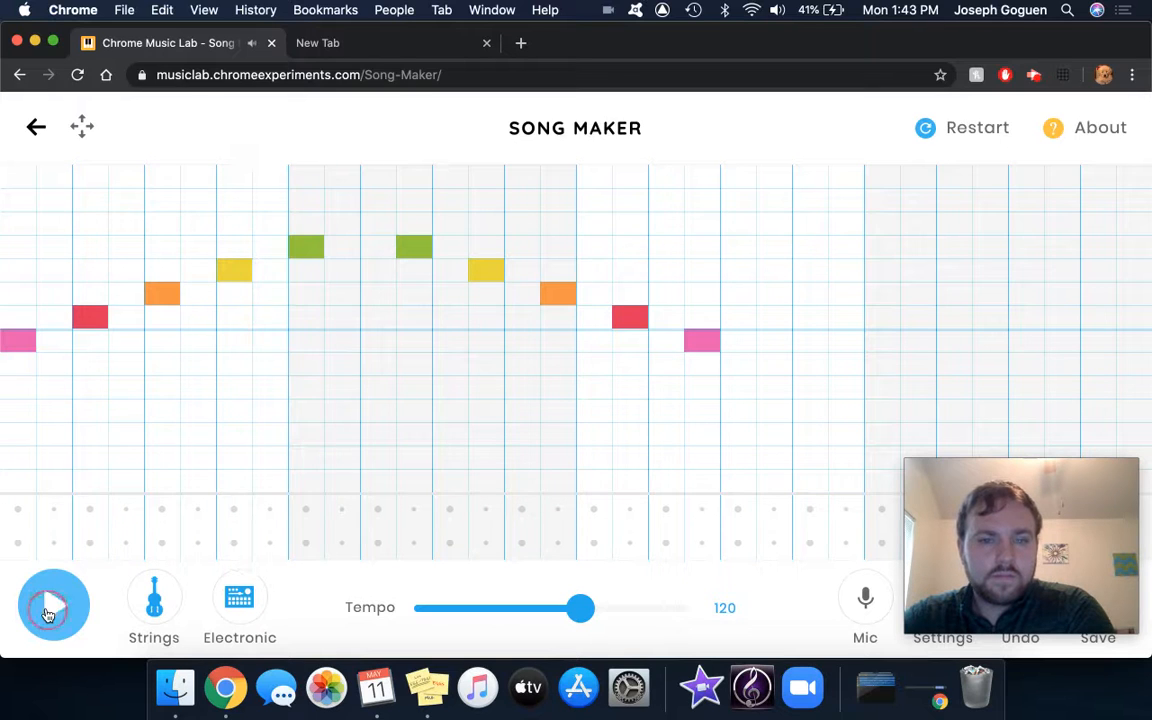
# Audition the melody on woodwind and synth, cycling the instrument once more back to marimba.
pyautogui.click(152, 596)
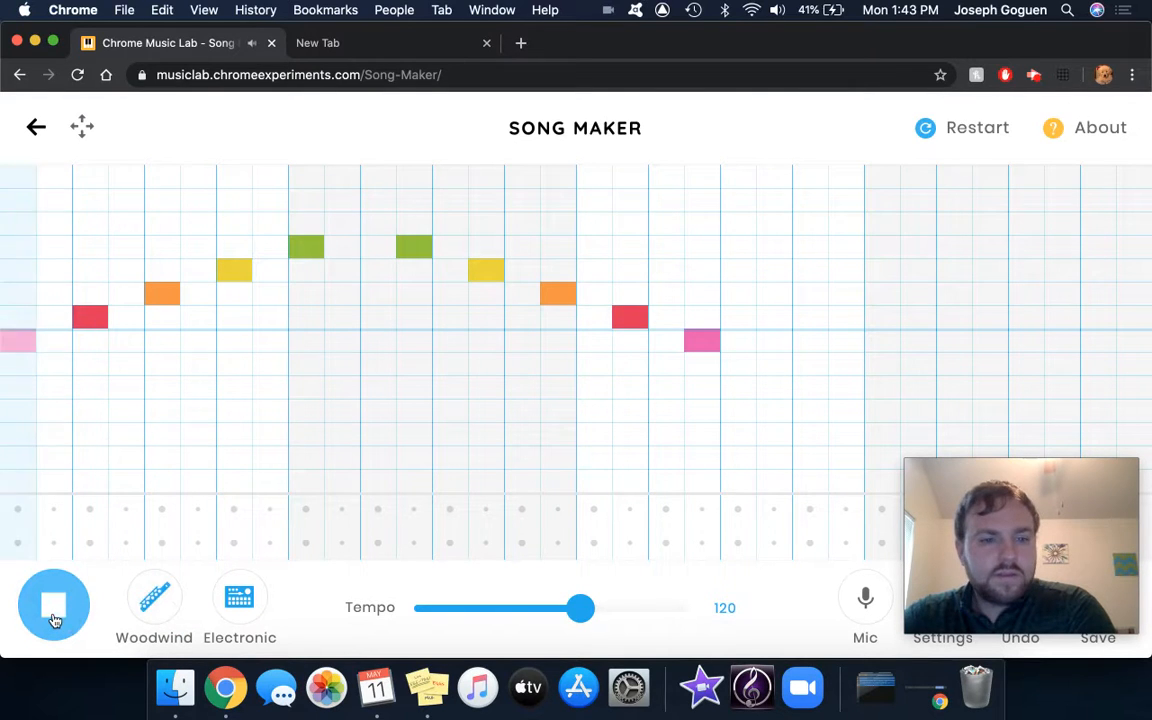
pyautogui.click(304, 248)
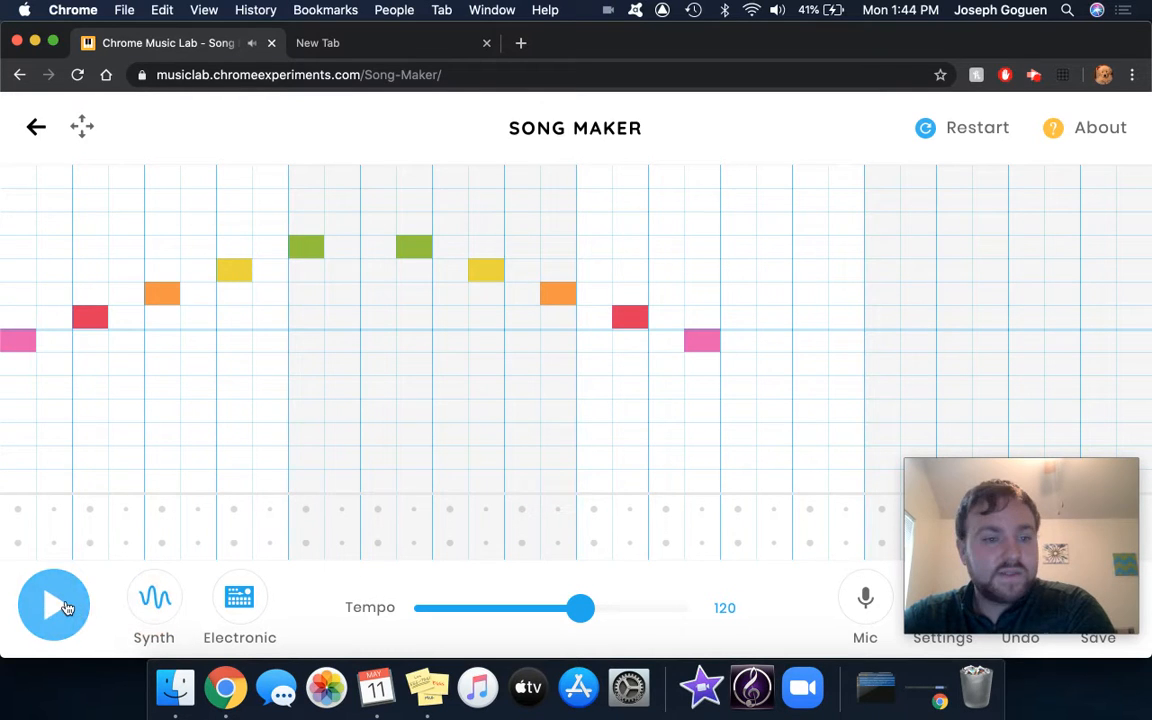
pyautogui.click(54, 604)
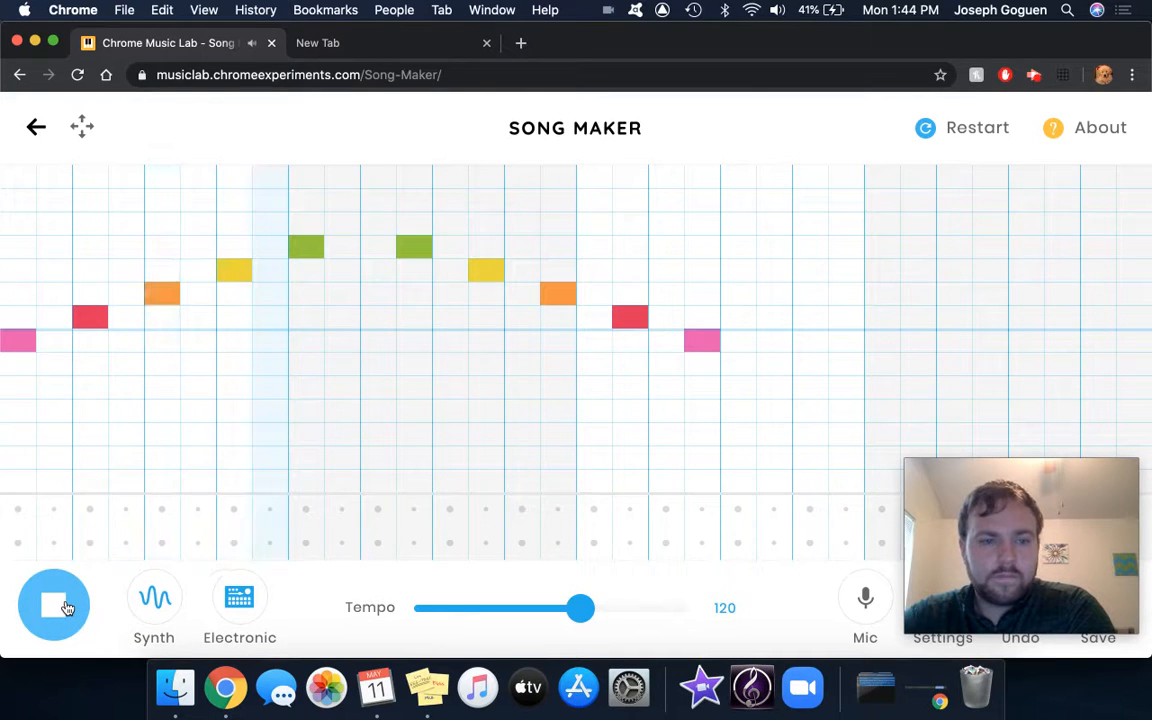
pyautogui.click(154, 596)
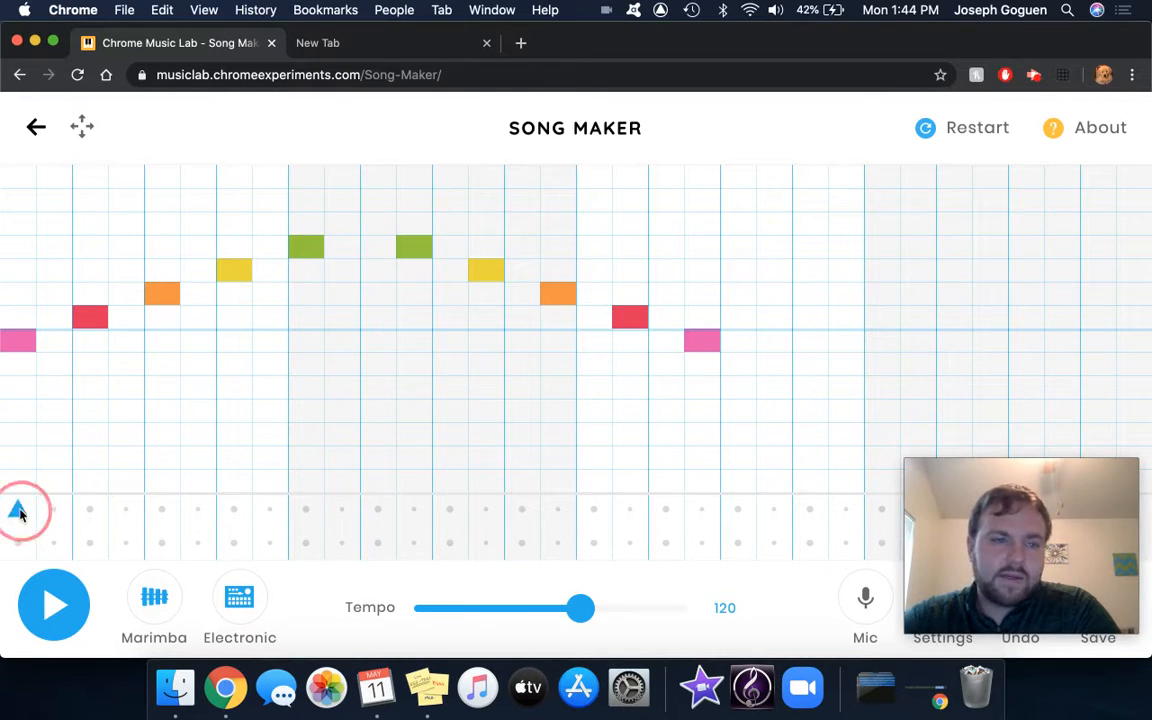
# Place high and low drum beats in the percussion rows and preview them with playback.
pyautogui.click(84, 544)
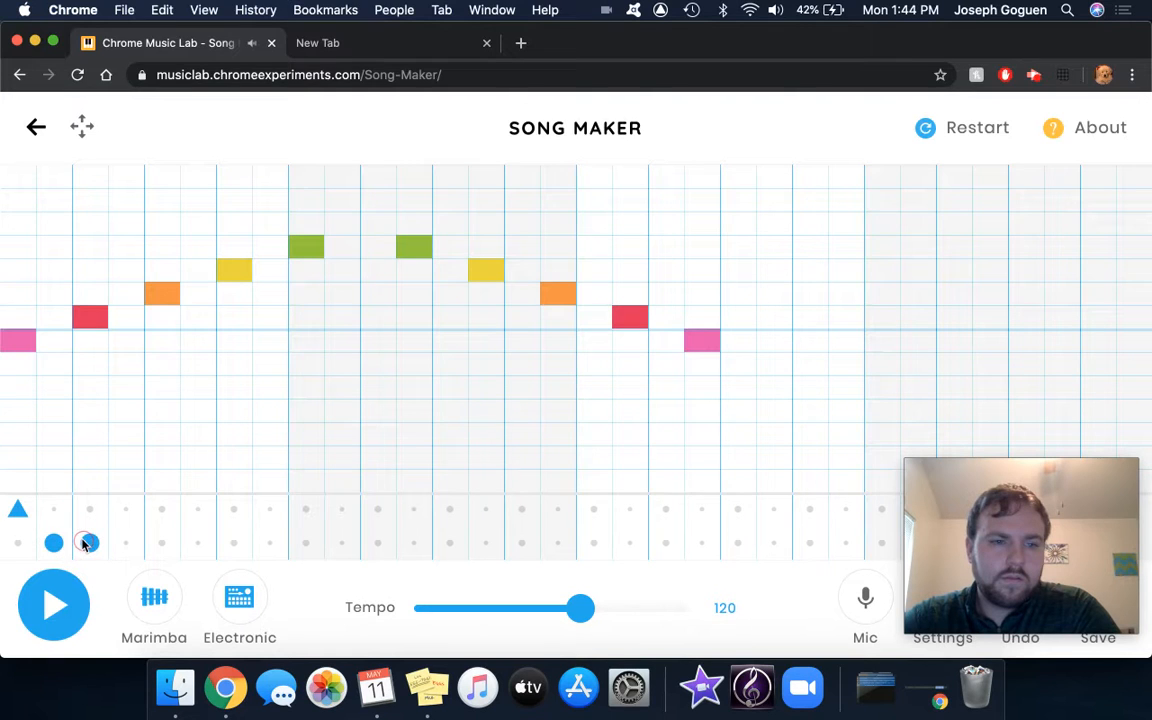
pyautogui.click(268, 542)
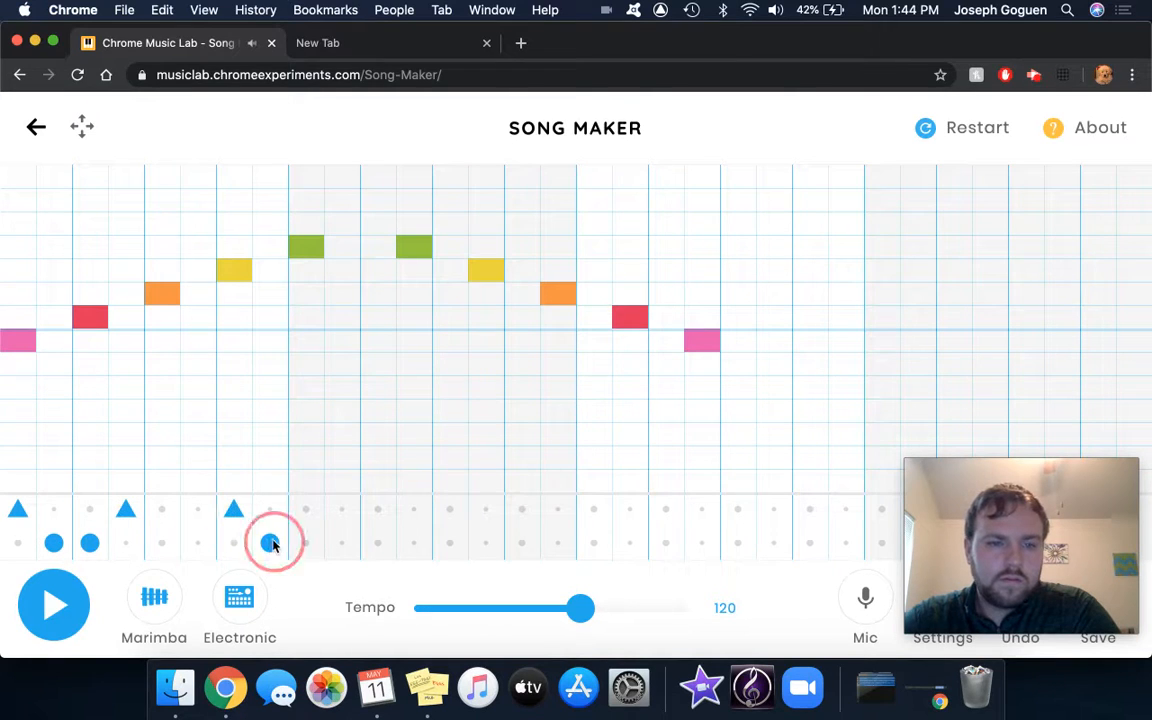
pyautogui.click(270, 544)
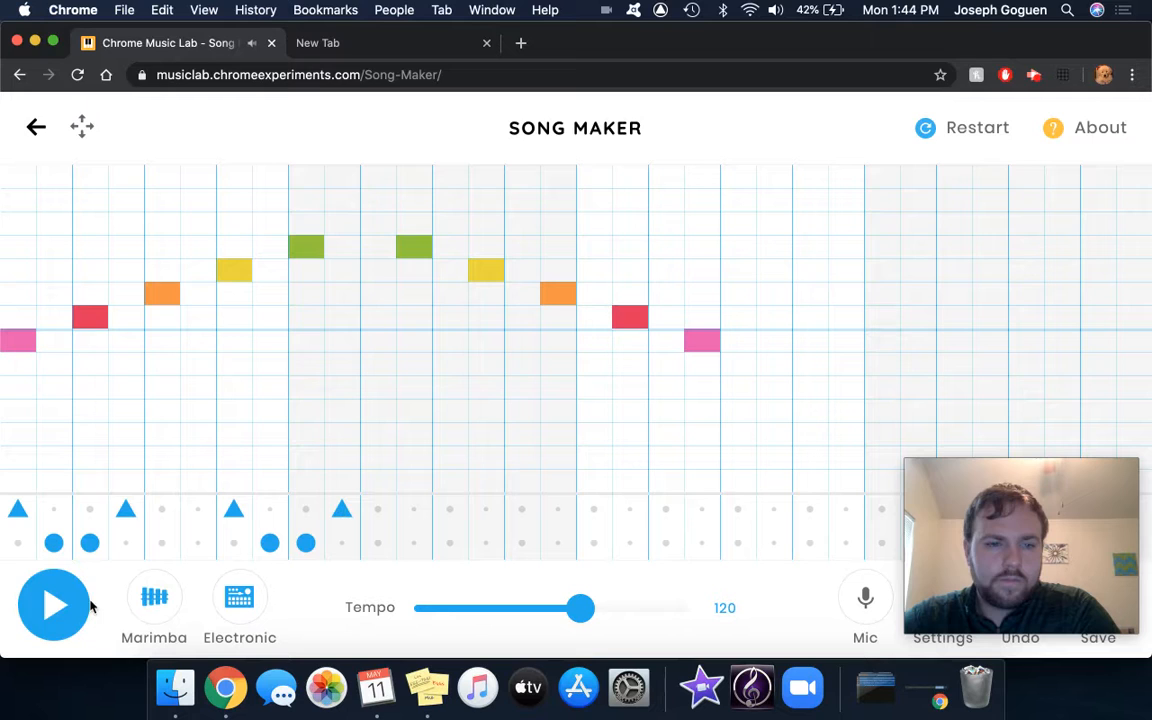
pyautogui.click(54, 604)
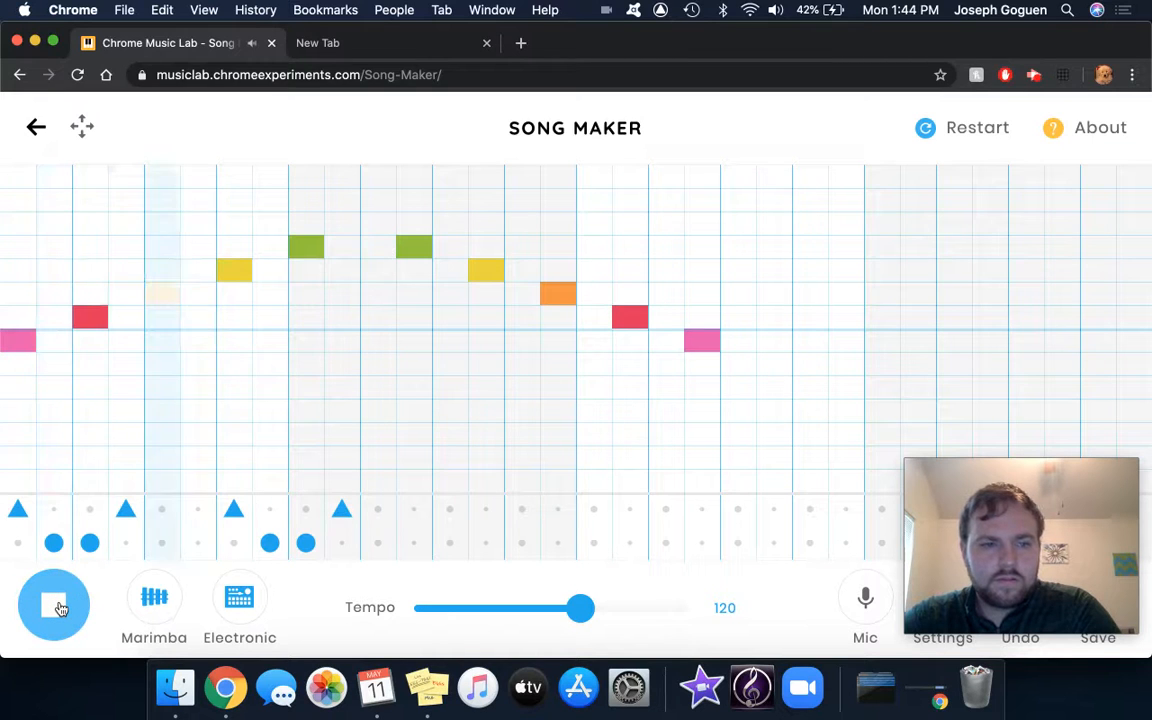
pyautogui.click(162, 292)
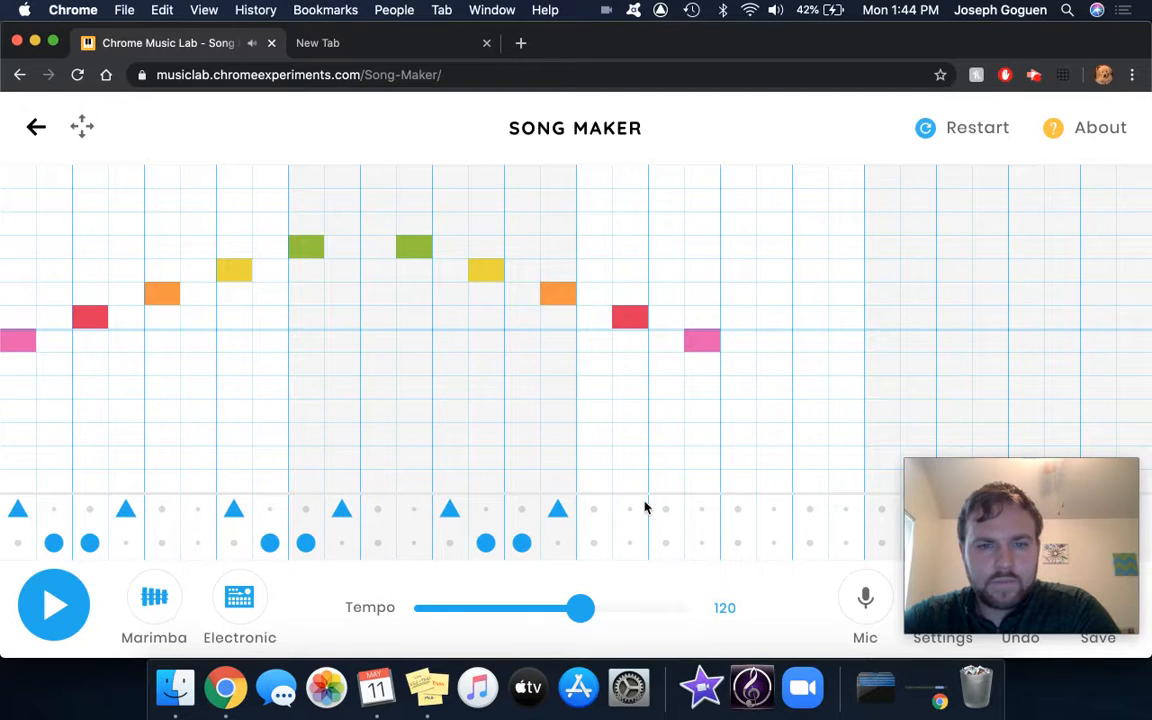
# Extend the drum pattern toward the end of the grid with an extra high beat.
pyautogui.click(772, 510)
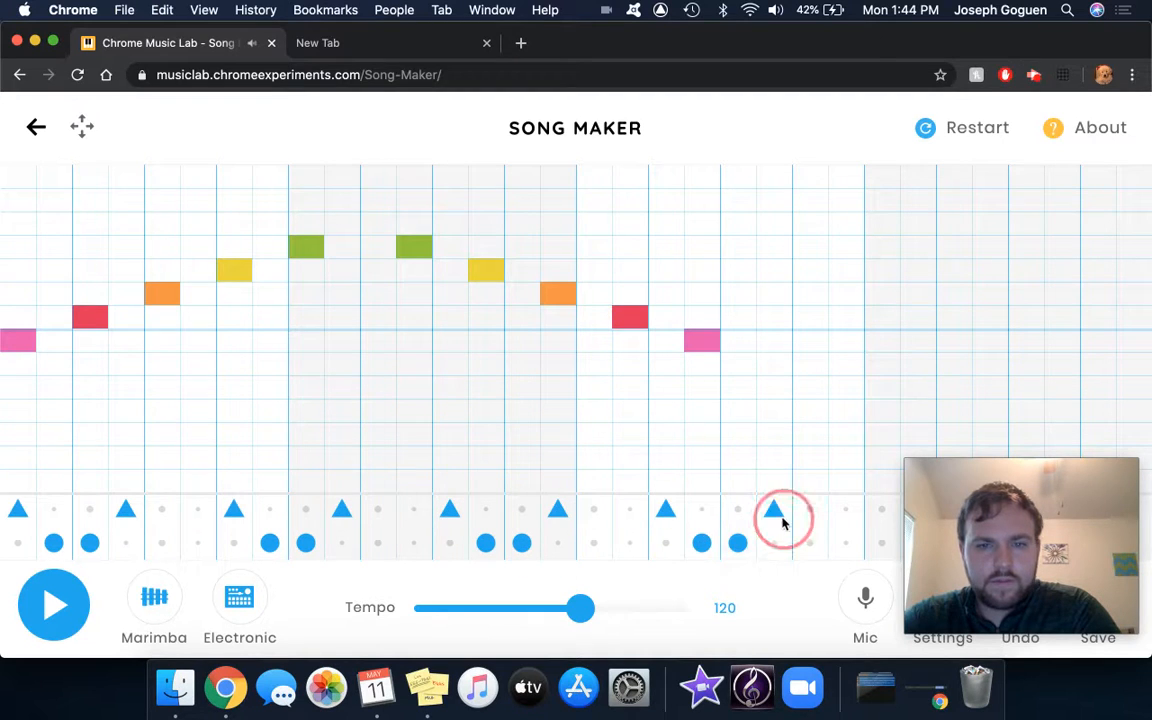
pyautogui.click(54, 604)
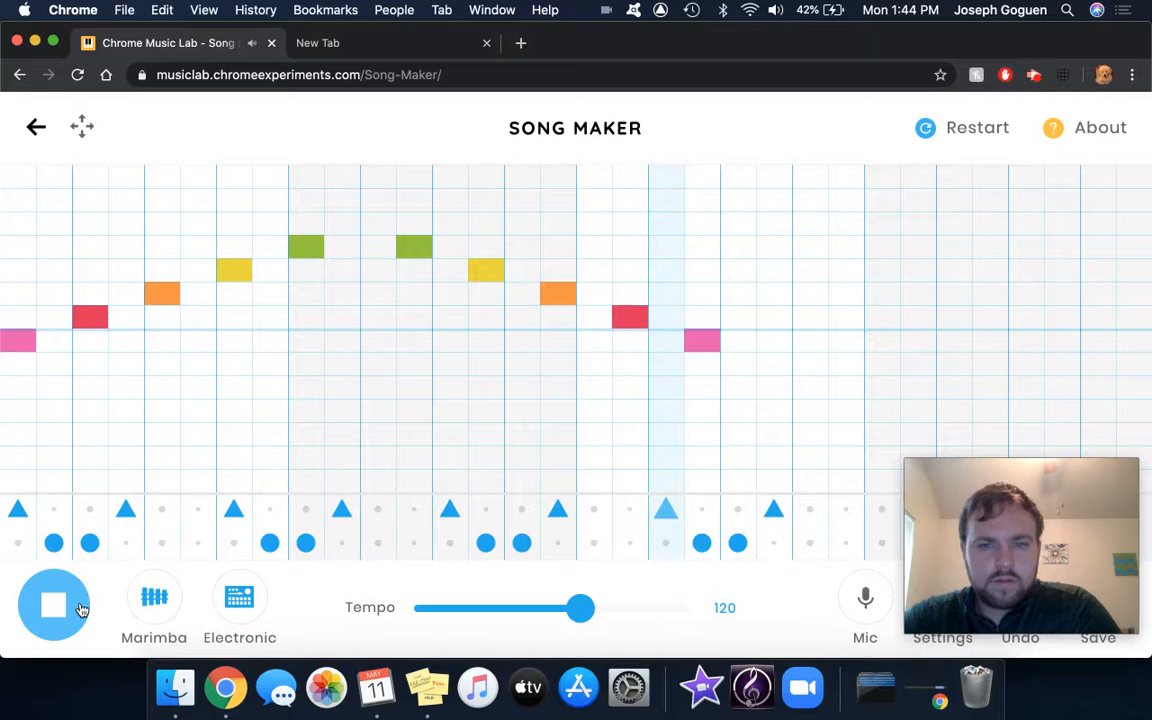
pyautogui.click(54, 604)
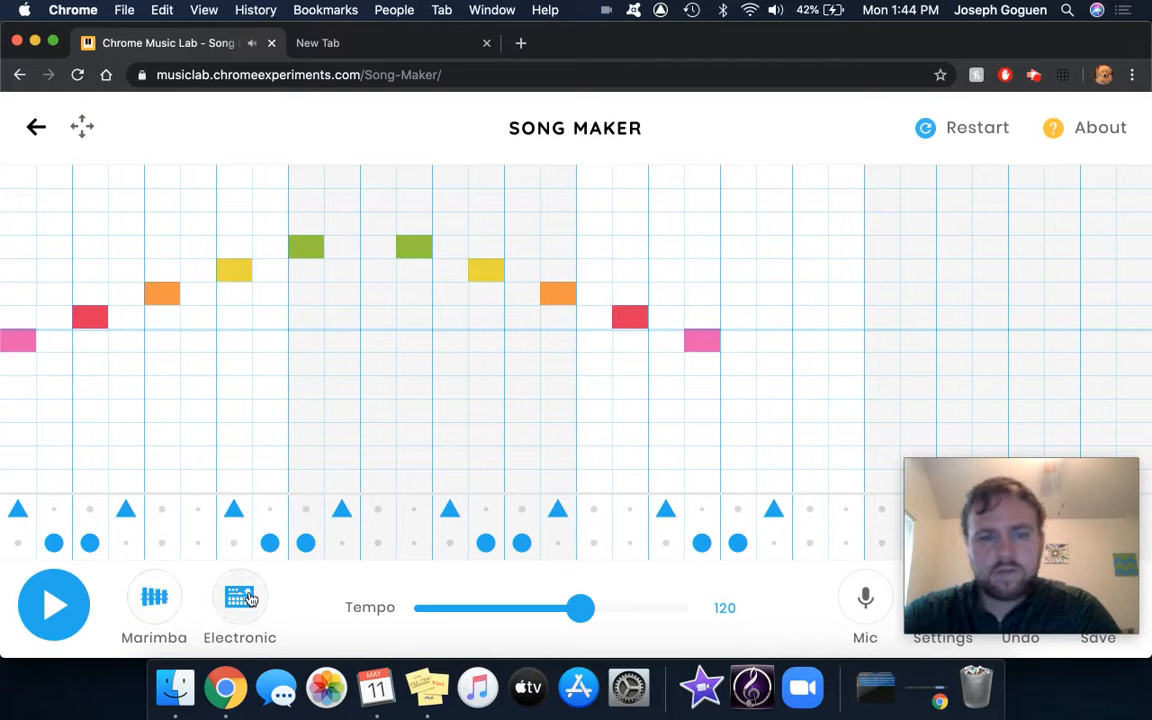
pyautogui.click(240, 596)
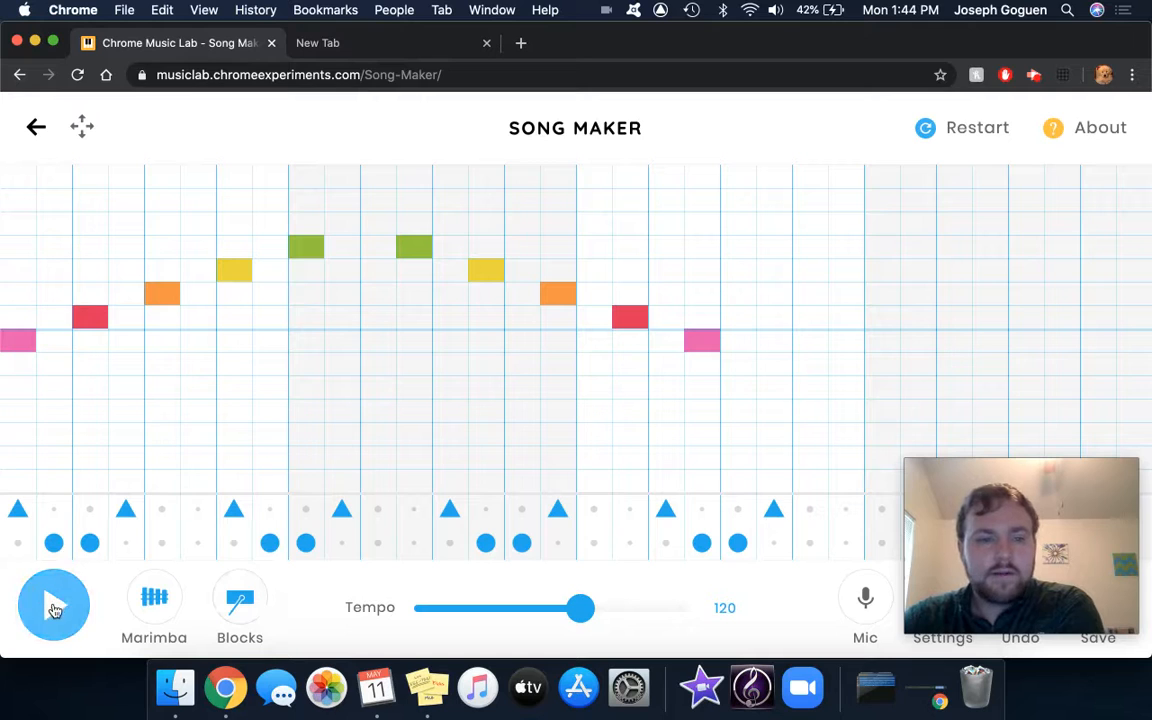
pyautogui.click(54, 604)
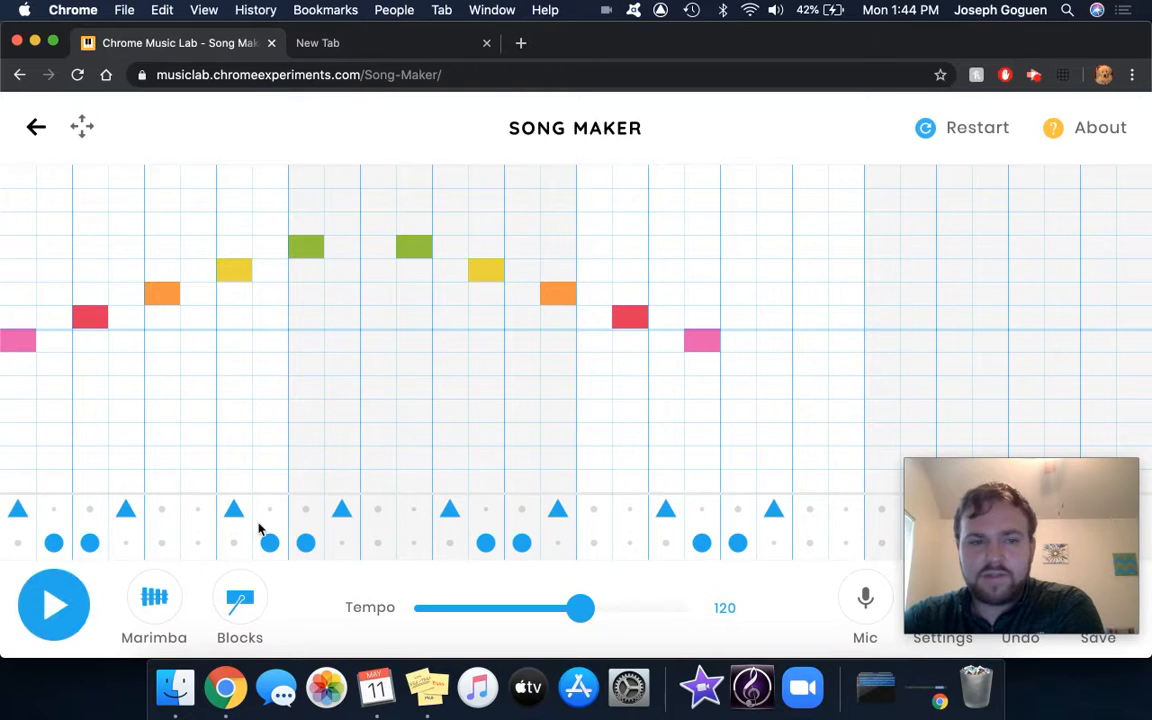
pyautogui.click(54, 604)
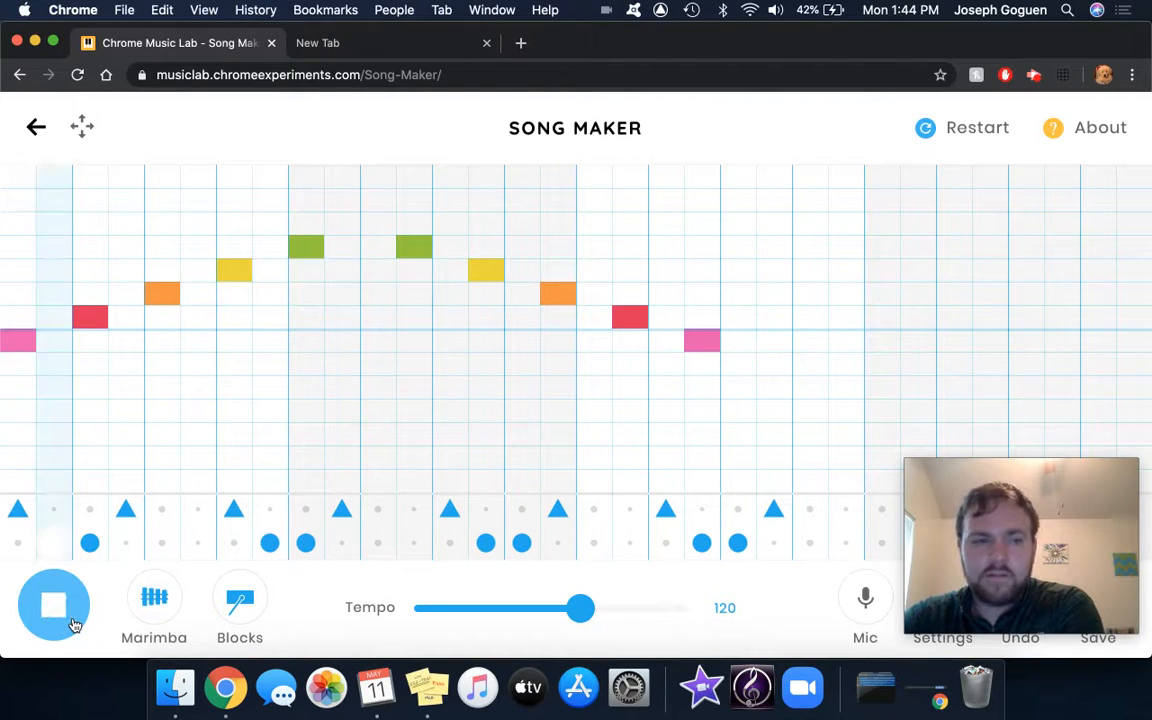
pyautogui.click(54, 604)
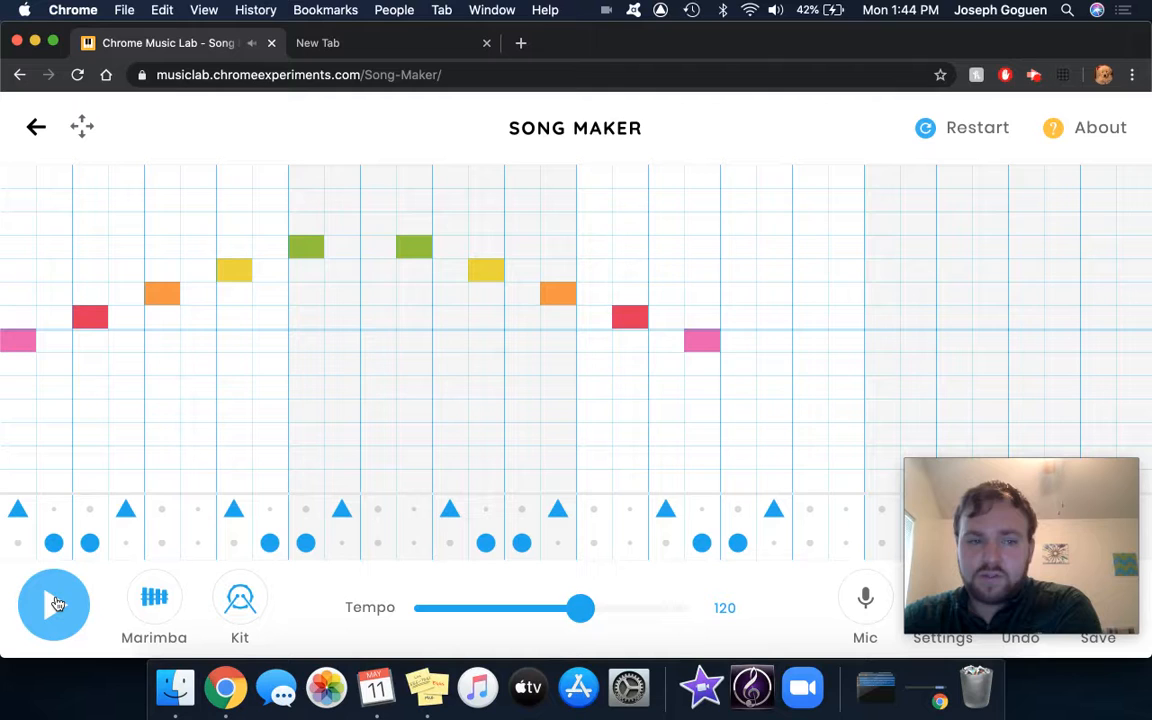
pyautogui.click(54, 604)
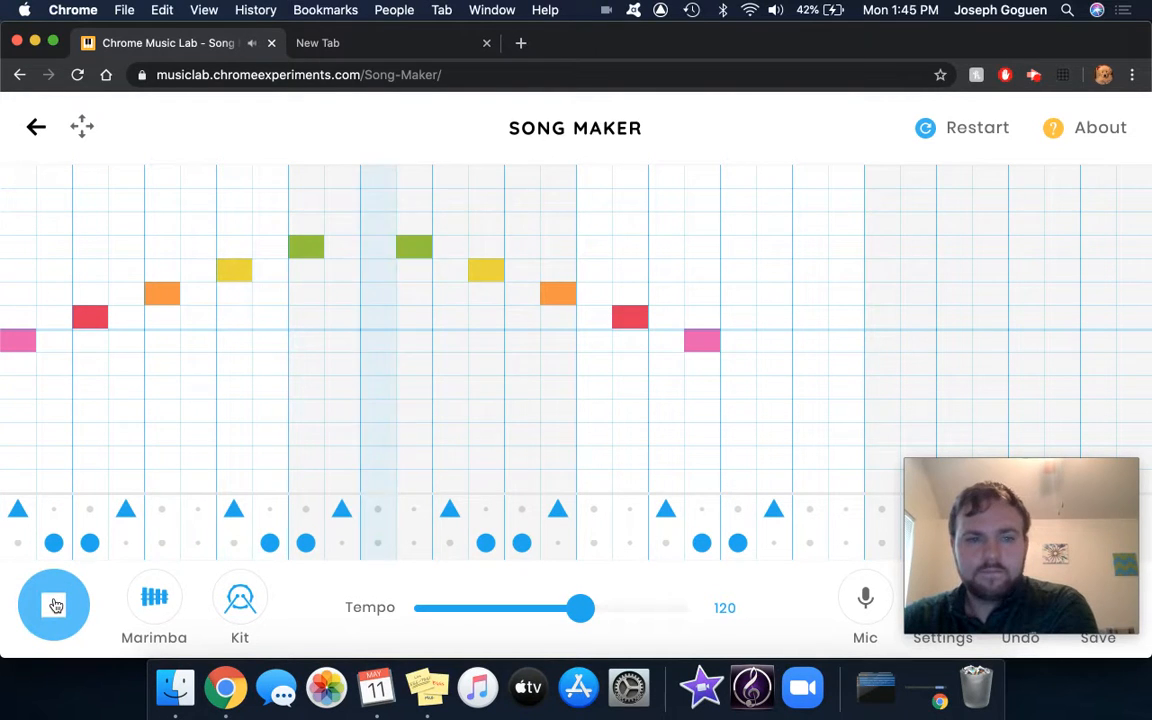
pyautogui.click(240, 596)
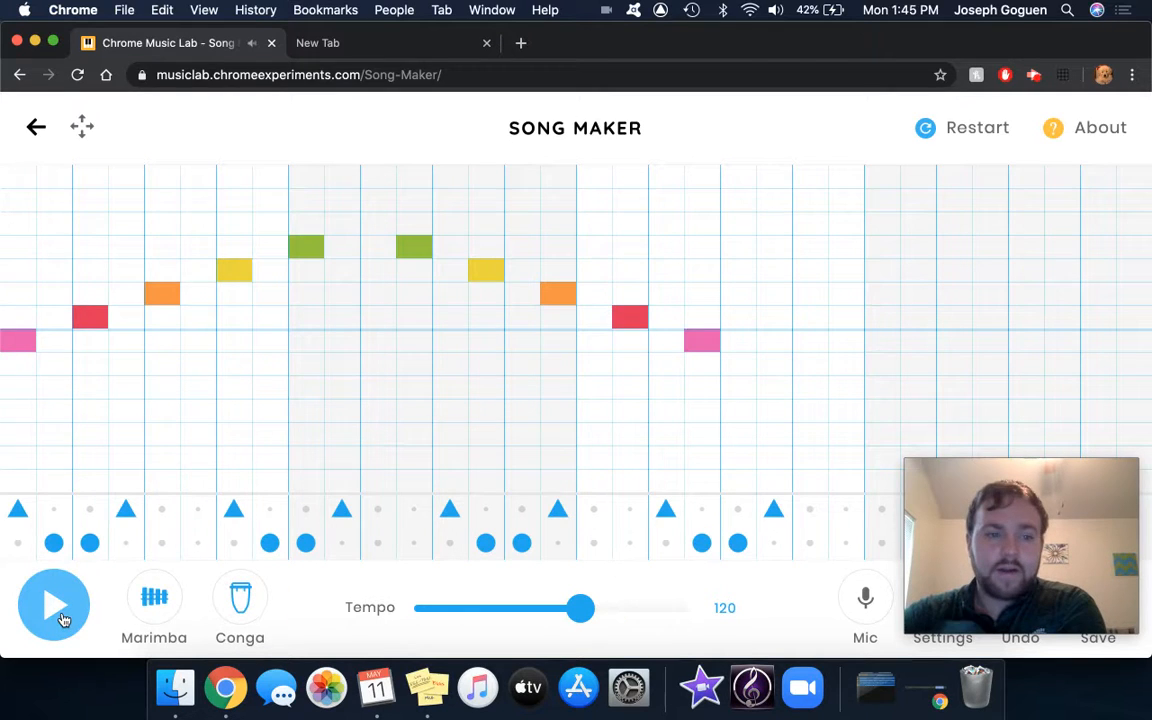
pyautogui.click(54, 604)
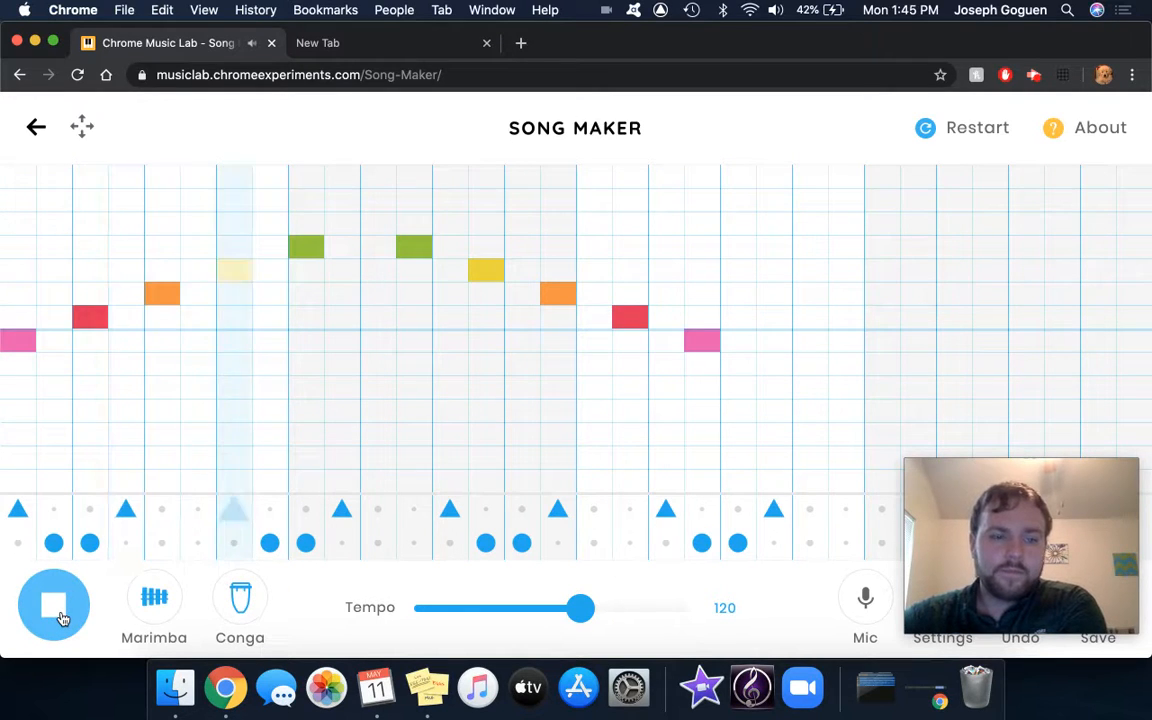
pyautogui.click(240, 596)
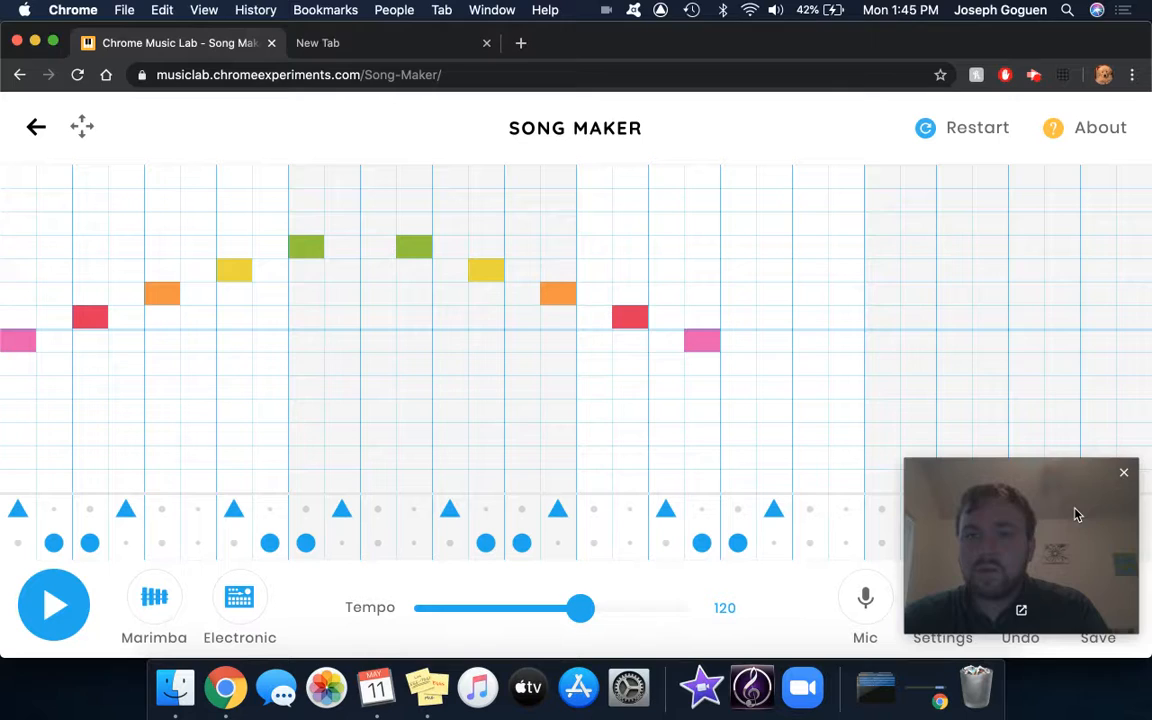
# Save the song and select the full generated share link in the dialog.
pyautogui.moveTo(1020, 544); pyautogui.dragTo(1032, 240)
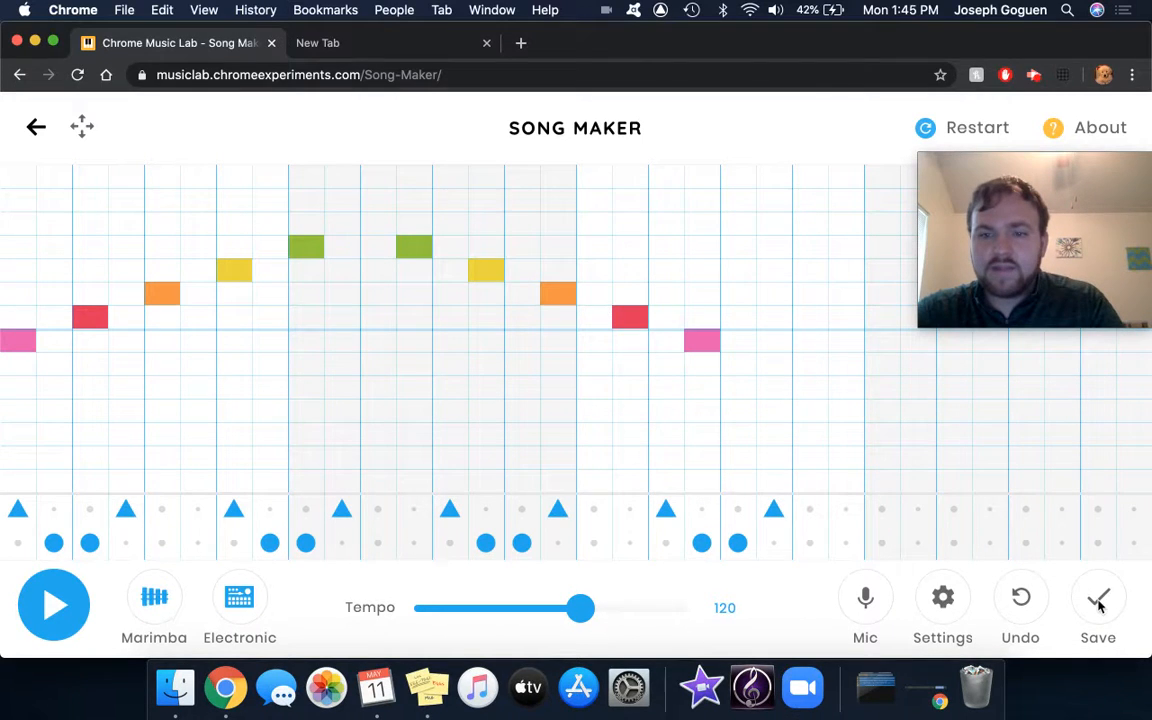
pyautogui.click(1098, 596)
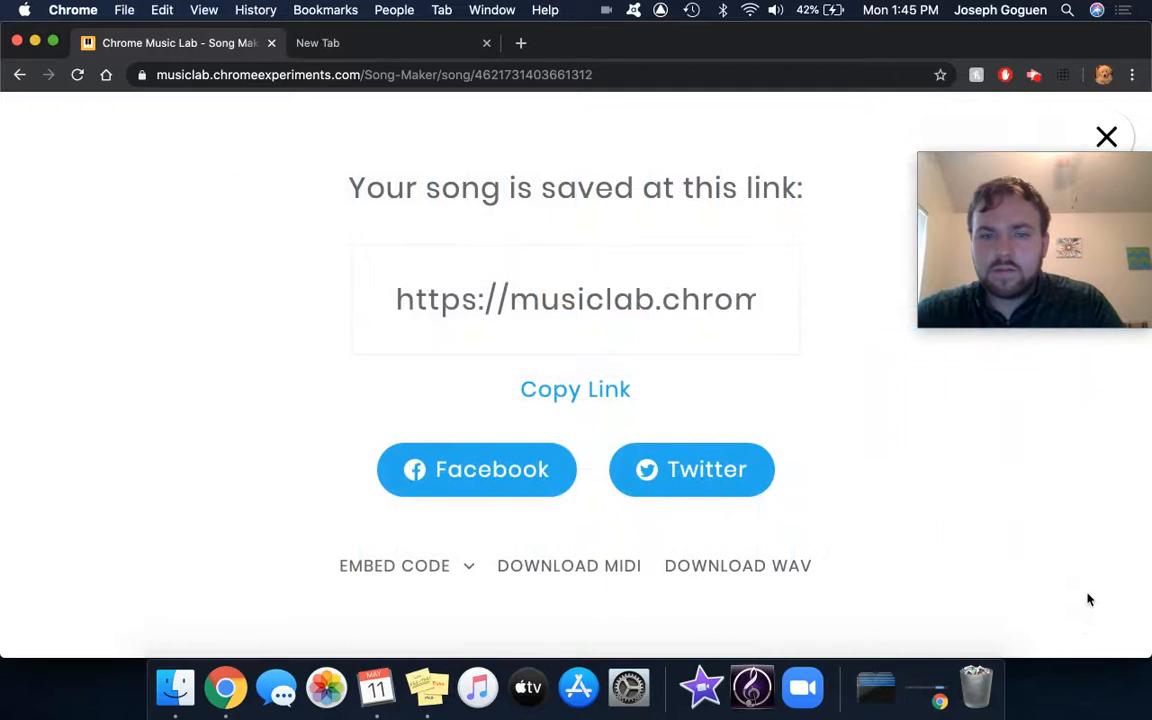
pyautogui.tripleClick(576, 300)
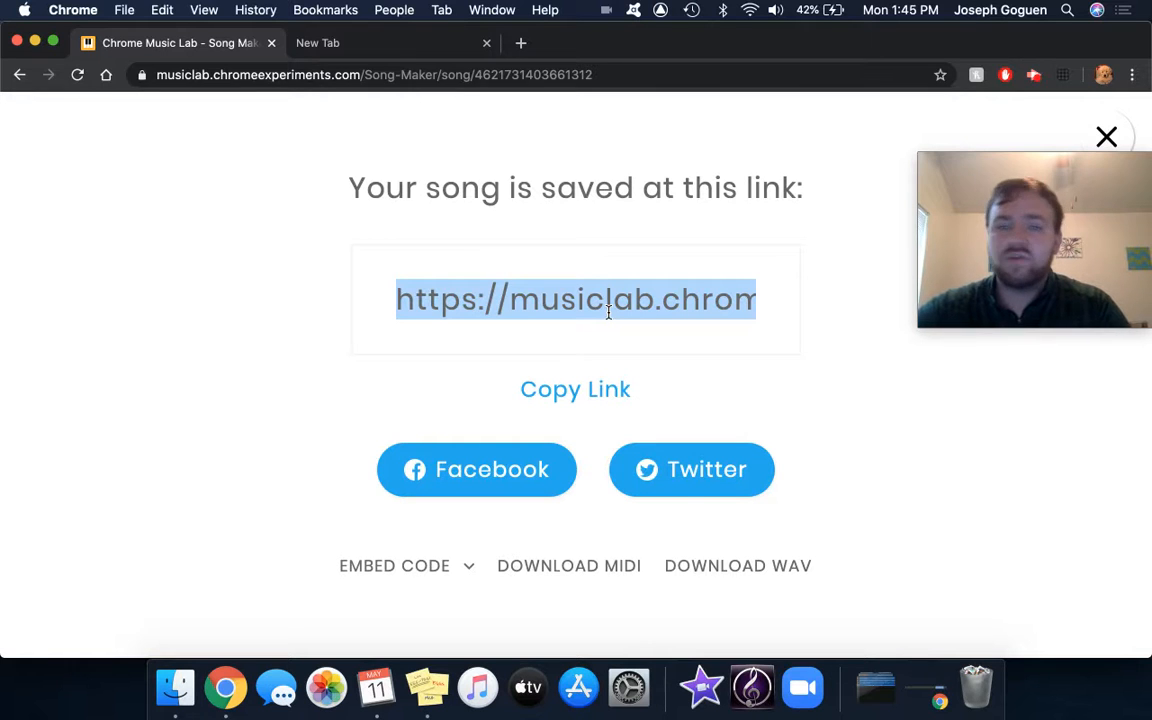
# Leave the share screen and launch the Rhythm experiment from the home page.
pyautogui.click(1106, 136)
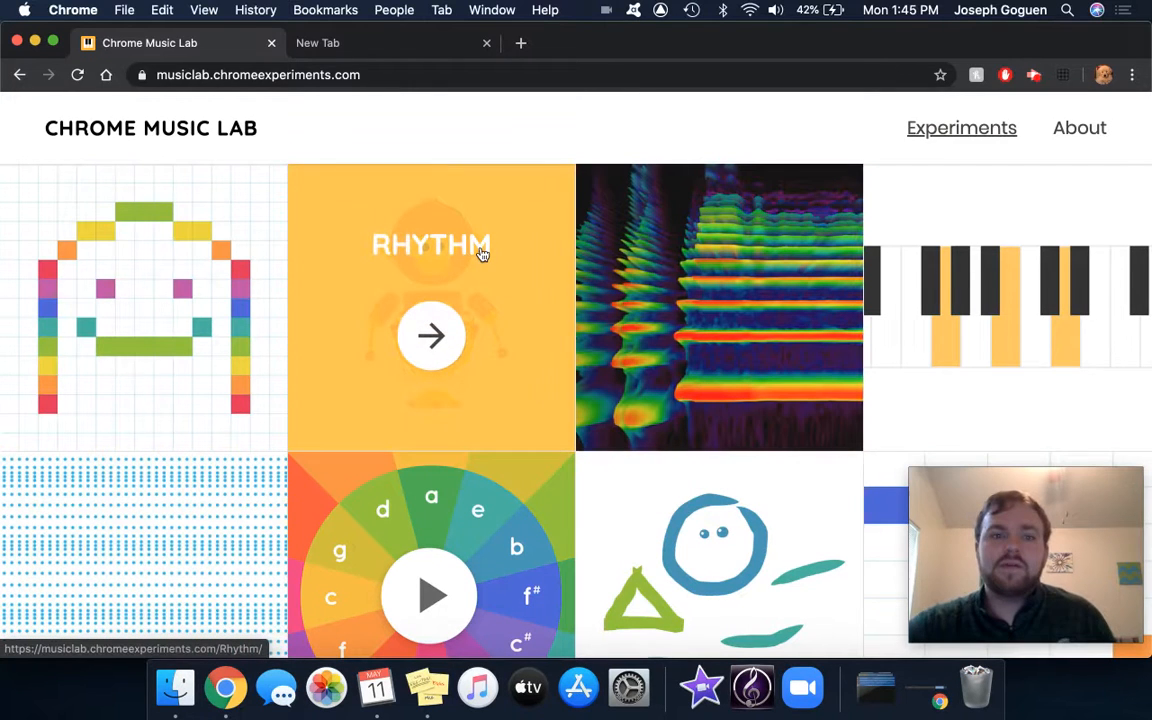
pyautogui.click(432, 336)
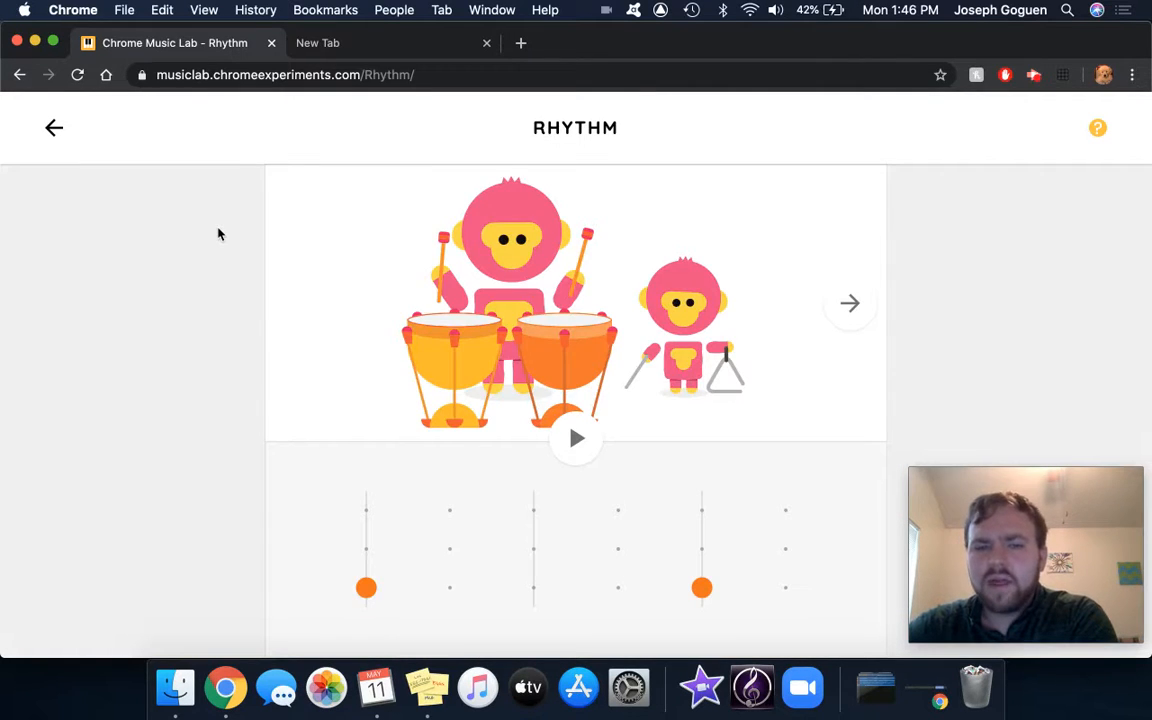
pyautogui.moveTo(410, 498)
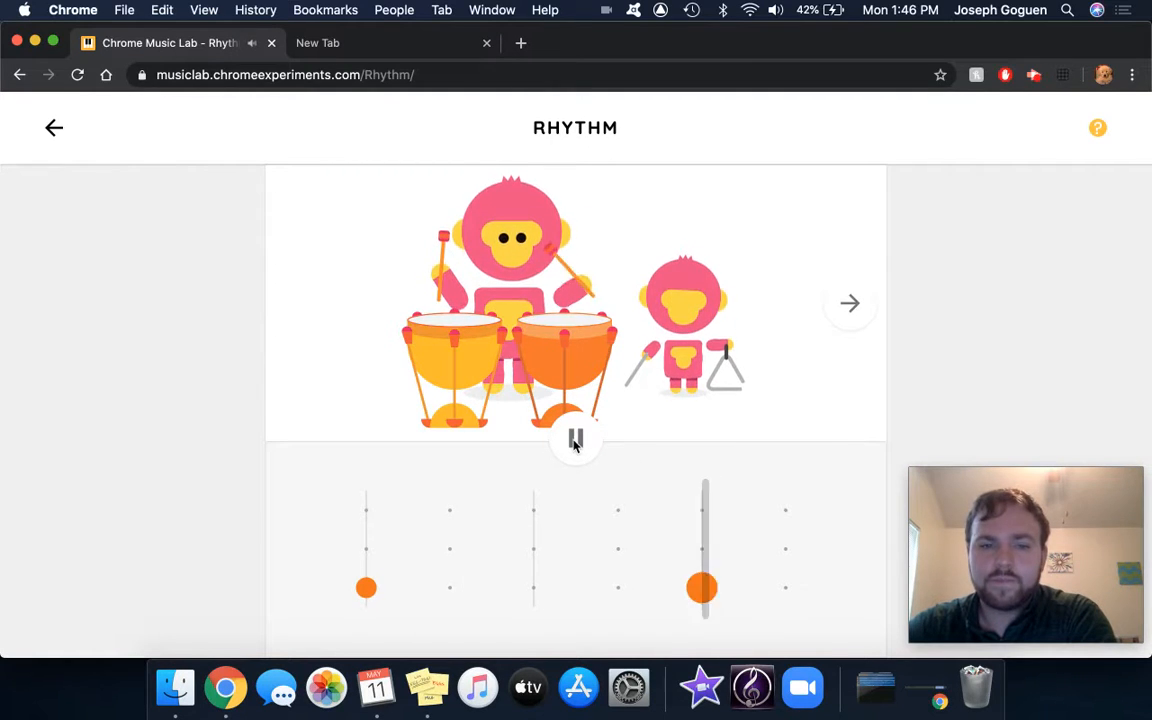
# Add drum and triangle hits to the monkey band's beat, playing and then pausing it.
pyautogui.click(576, 440)
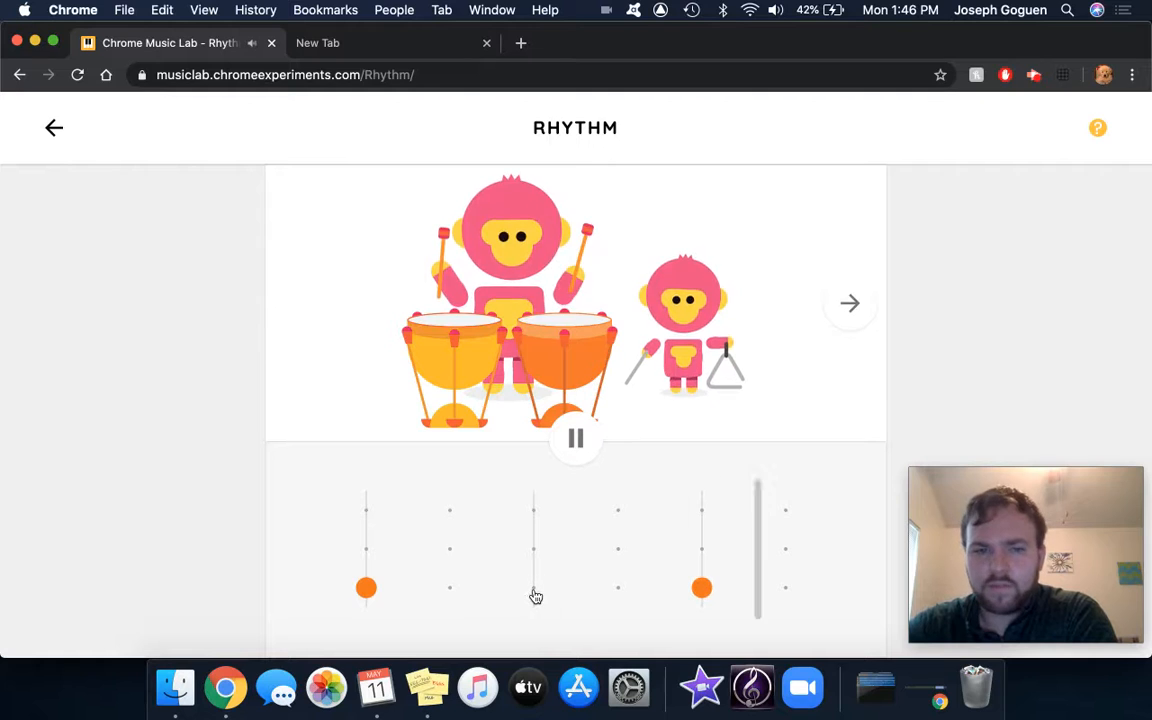
pyautogui.click(448, 588)
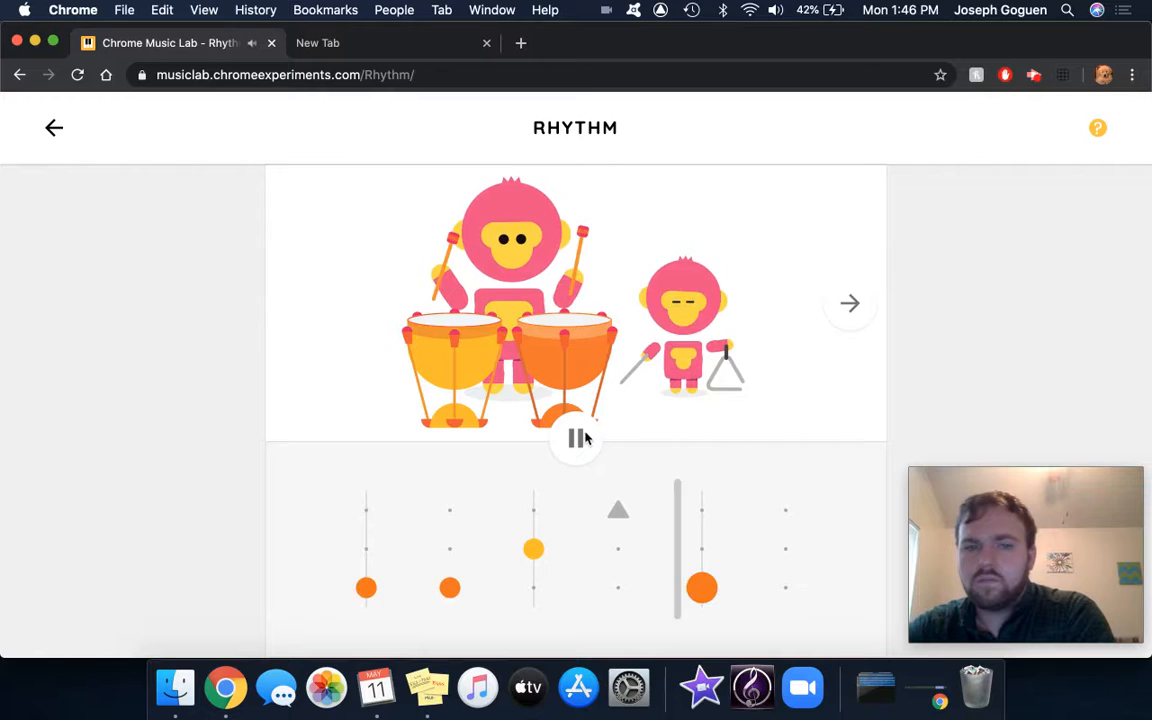
pyautogui.click(576, 438)
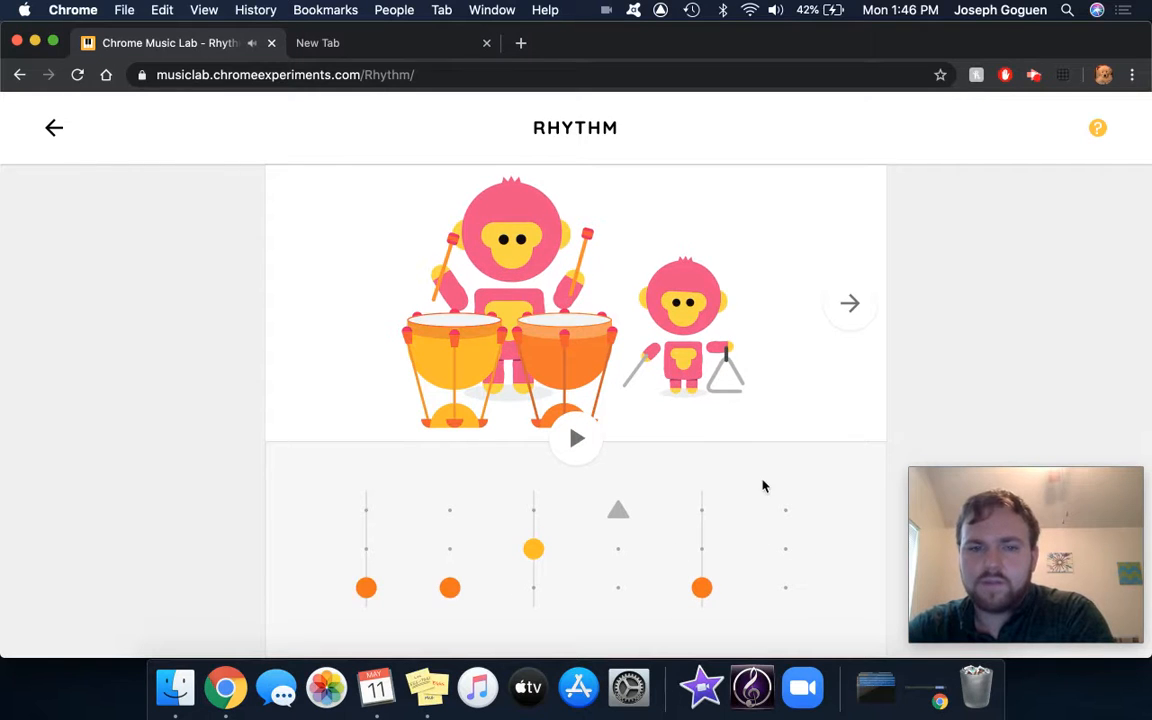
pyautogui.moveTo(788, 548)
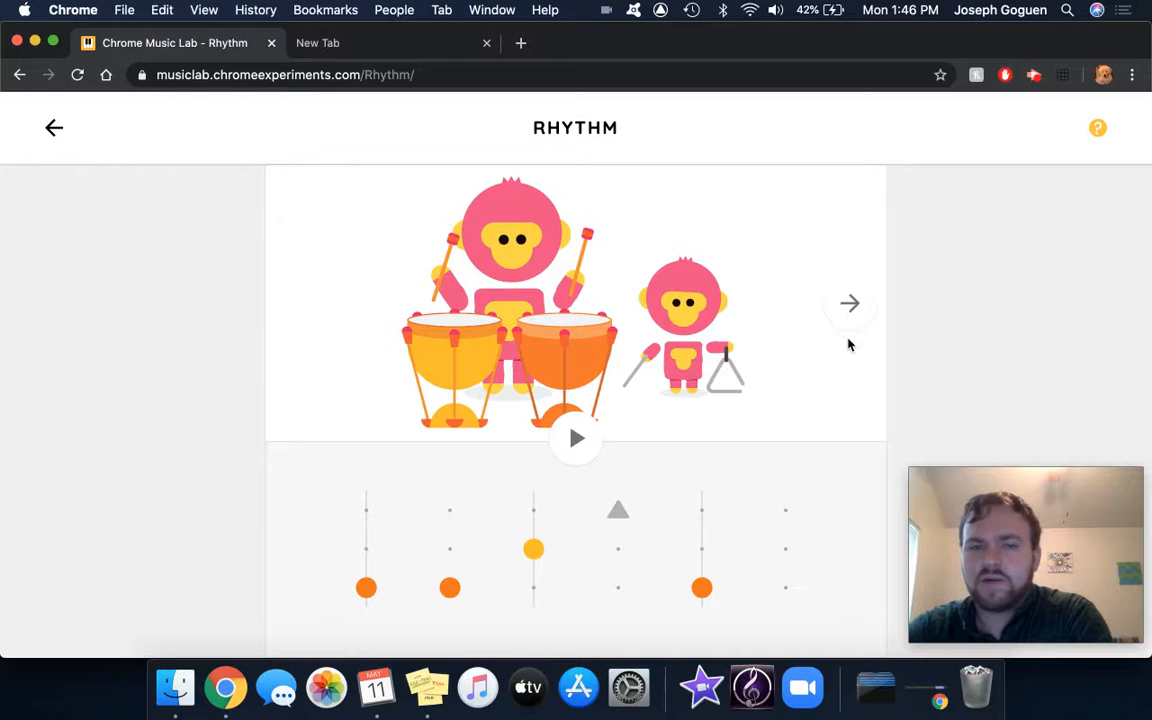
# Move to the monster drummer band and play, stop and restart its beat.
pyautogui.click(848, 304)
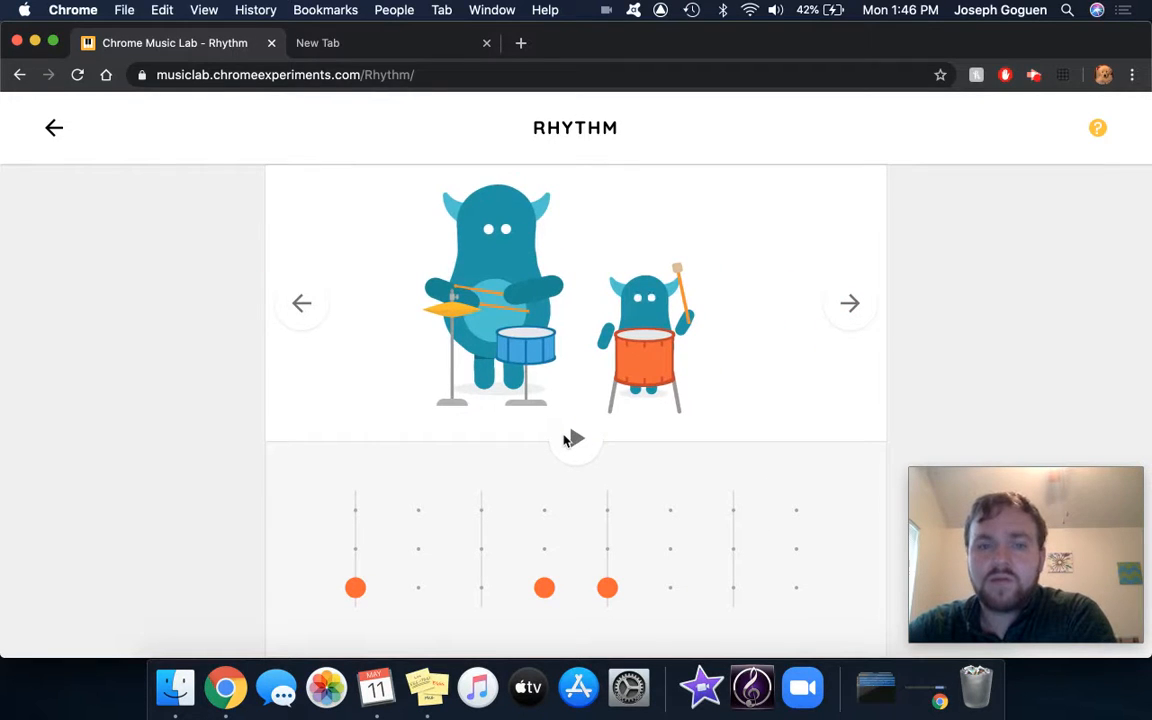
pyautogui.click(576, 438)
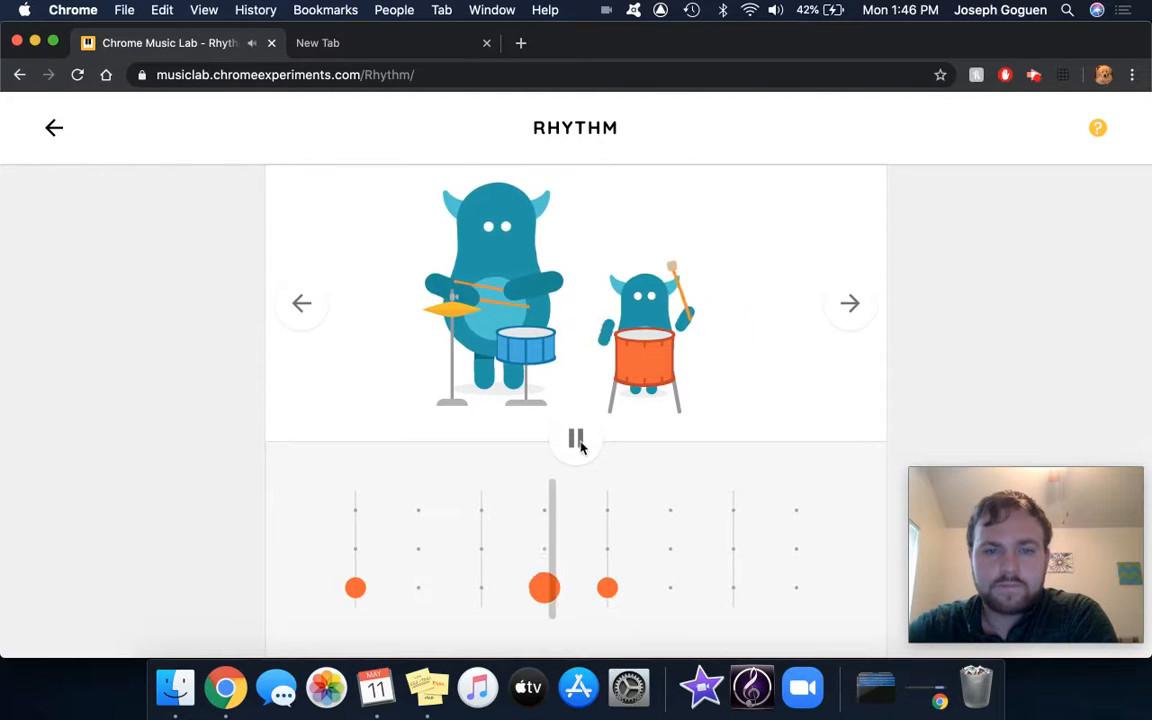
pyautogui.click(576, 438)
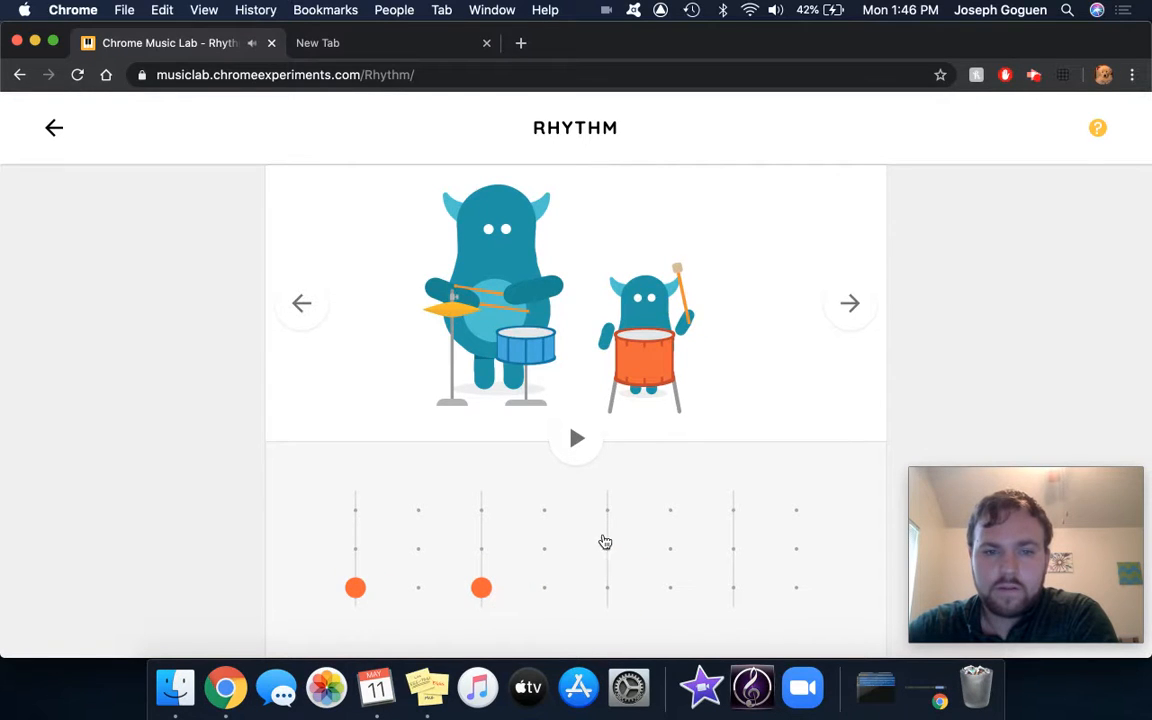
pyautogui.click(576, 438)
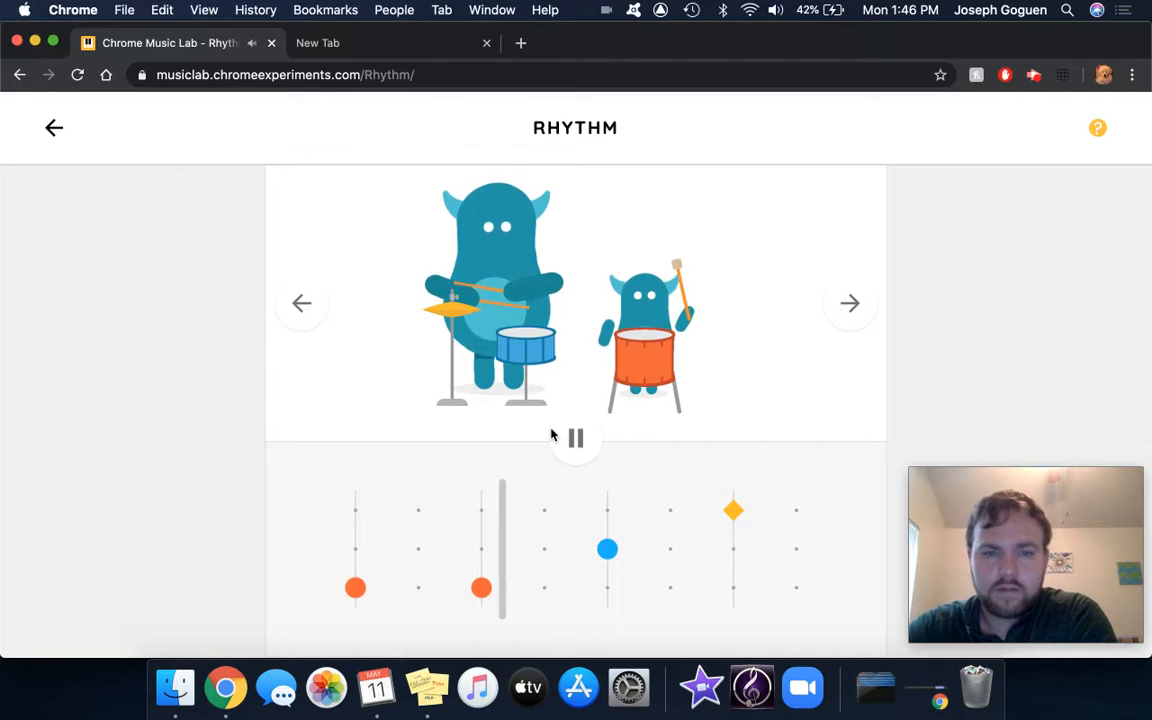
# Add a cymbal hit on the second beat and a bass drum hit near the end.
pyautogui.click(576, 438)
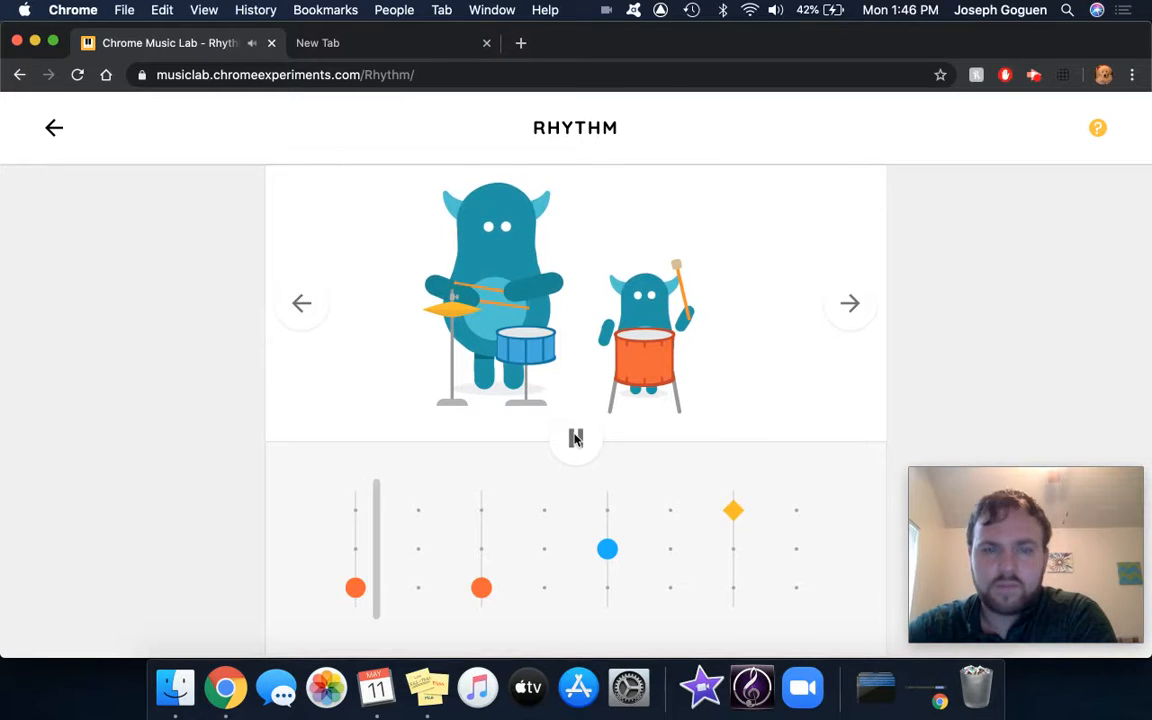
pyautogui.click(576, 438)
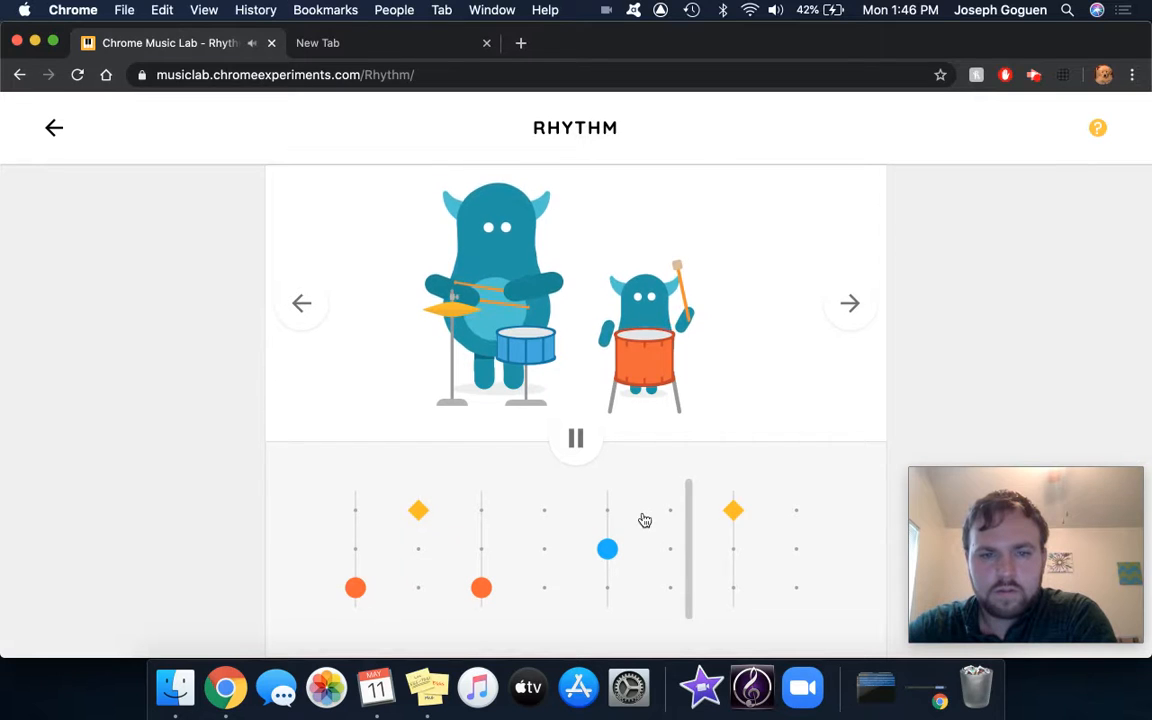
pyautogui.click(670, 588)
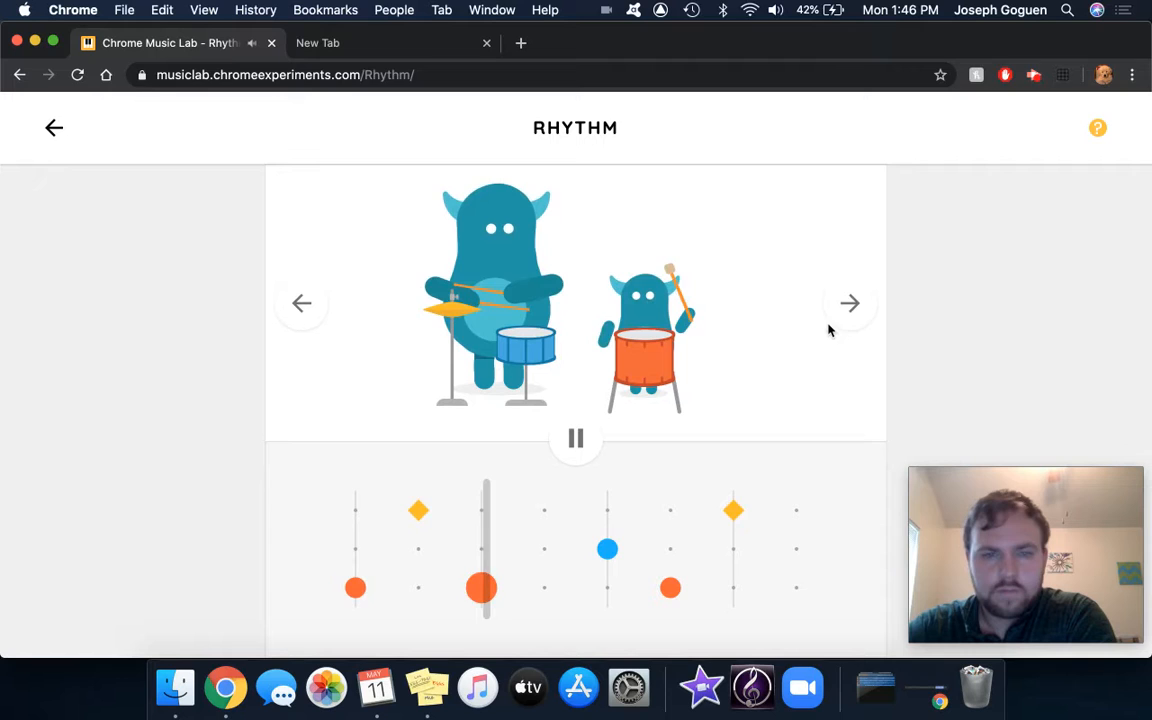
# Add two higher woodblock hits to the woodblock band's beat, then advance to the conga band.
pyautogui.click(848, 304)
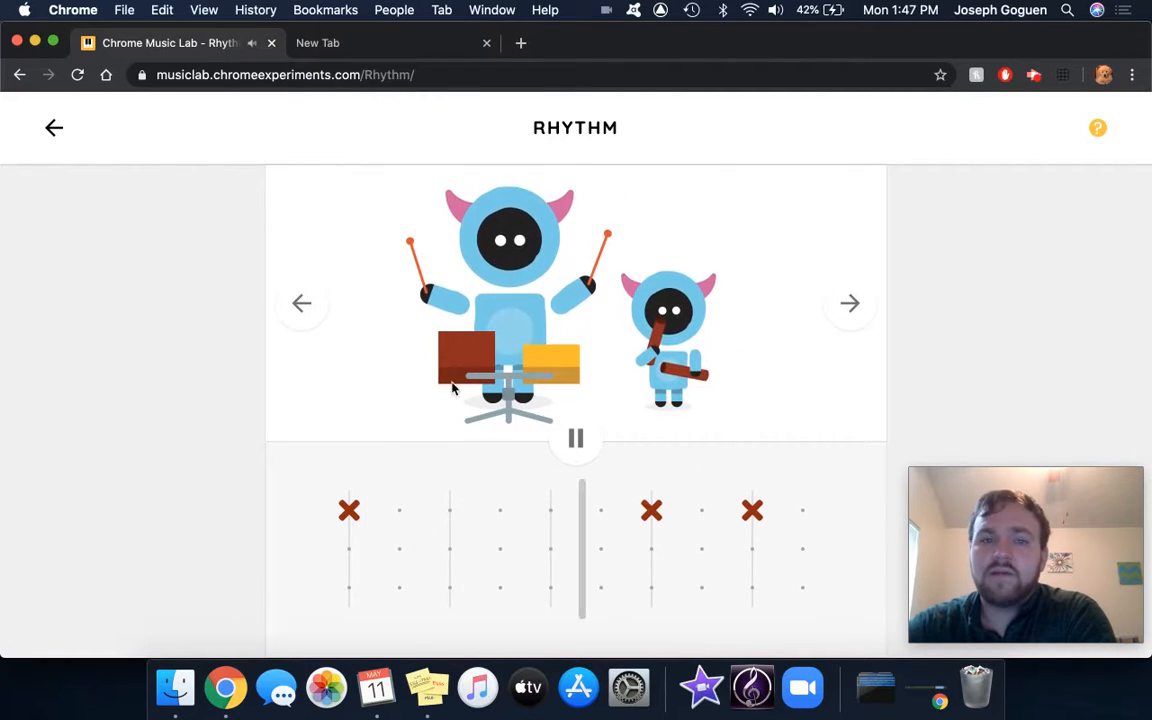
pyautogui.click(400, 548)
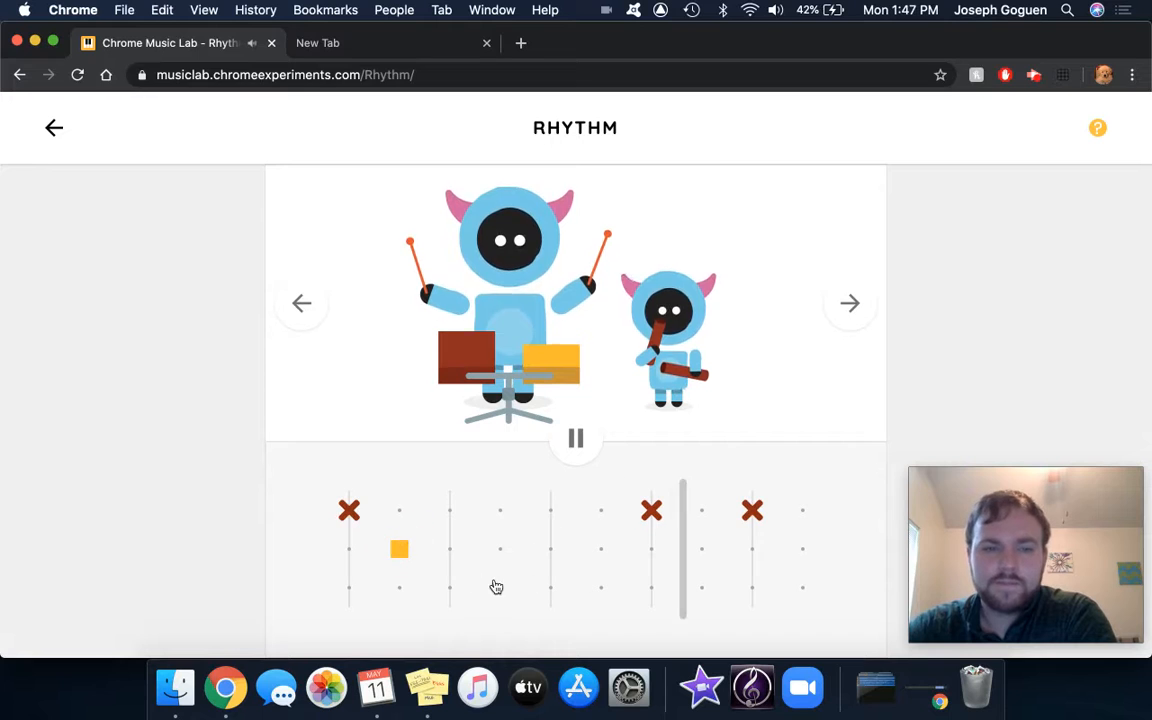
pyautogui.click(450, 588)
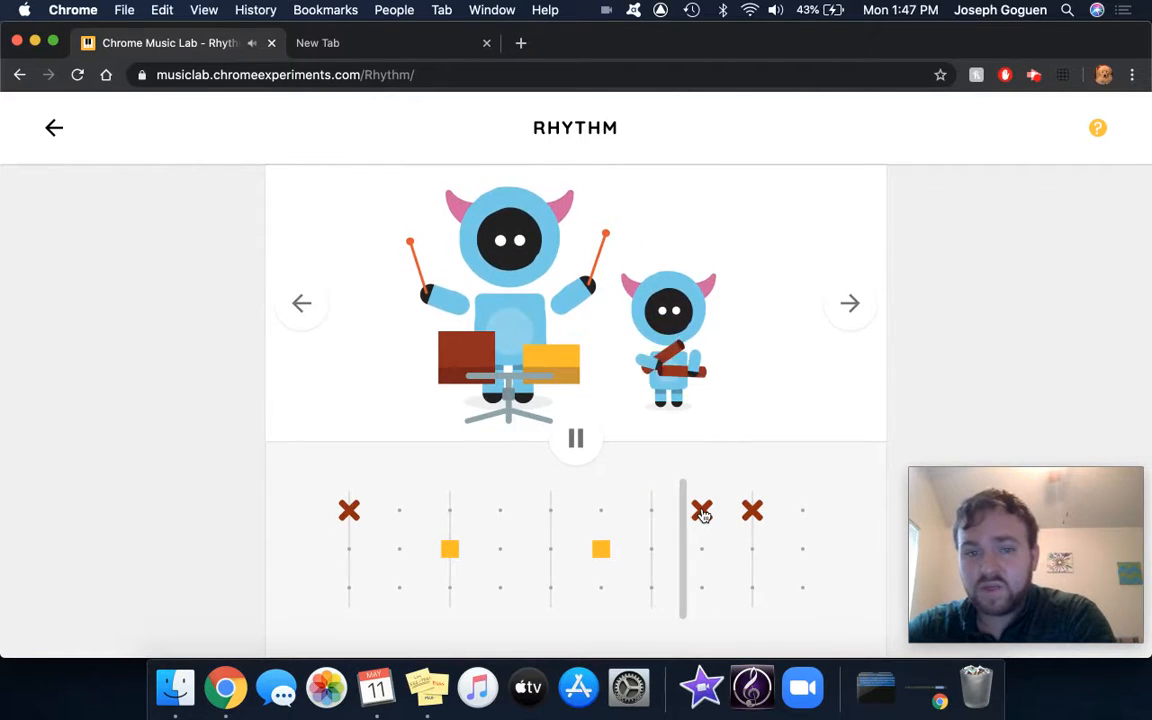
pyautogui.moveTo(994, 530)
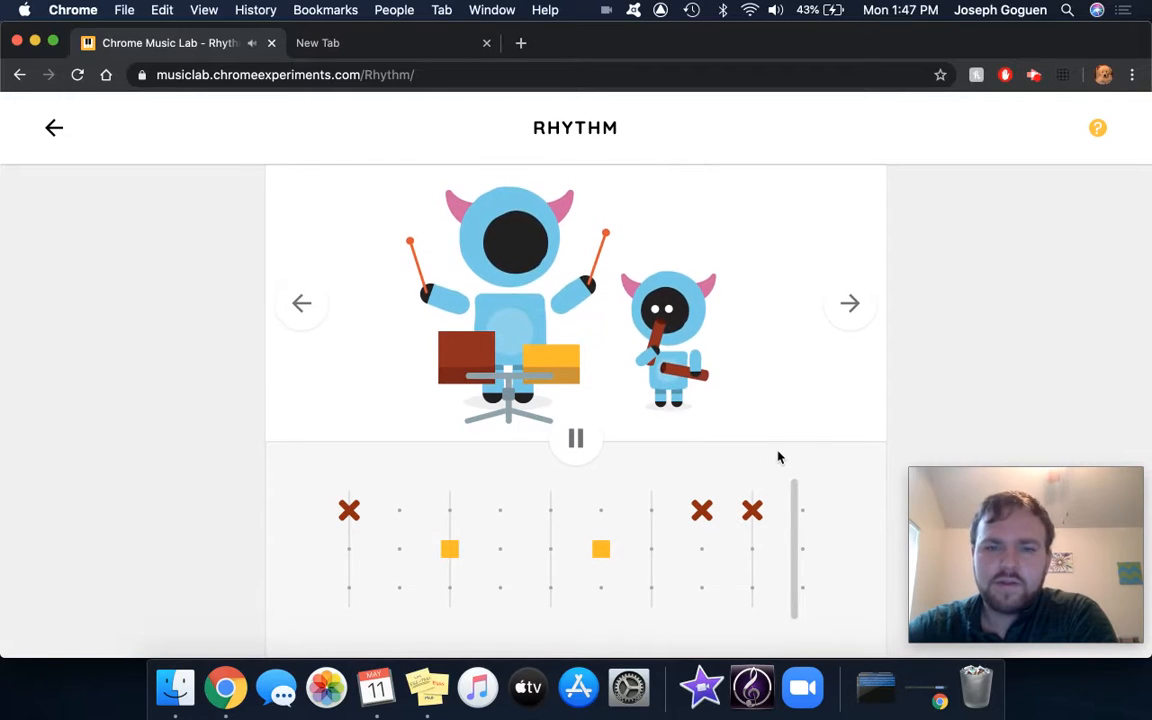
pyautogui.click(848, 304)
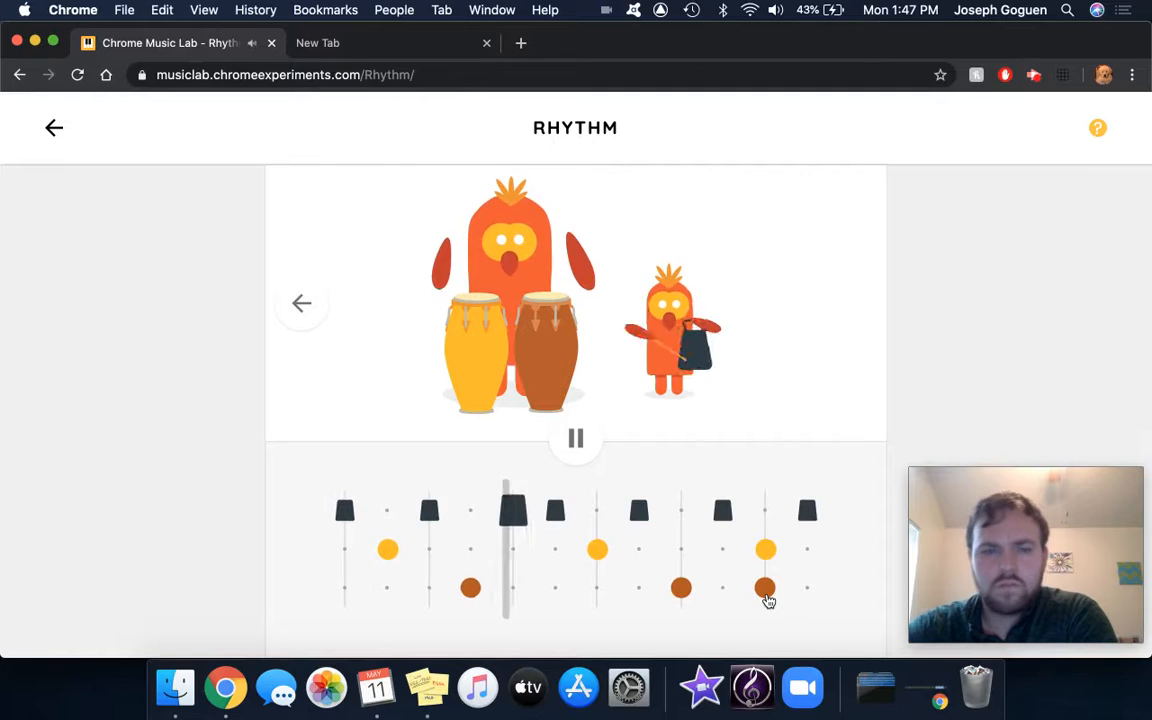
# Pause the conga band's playback, leaving its bongo and conga pattern unchanged.
pyautogui.click(576, 438)
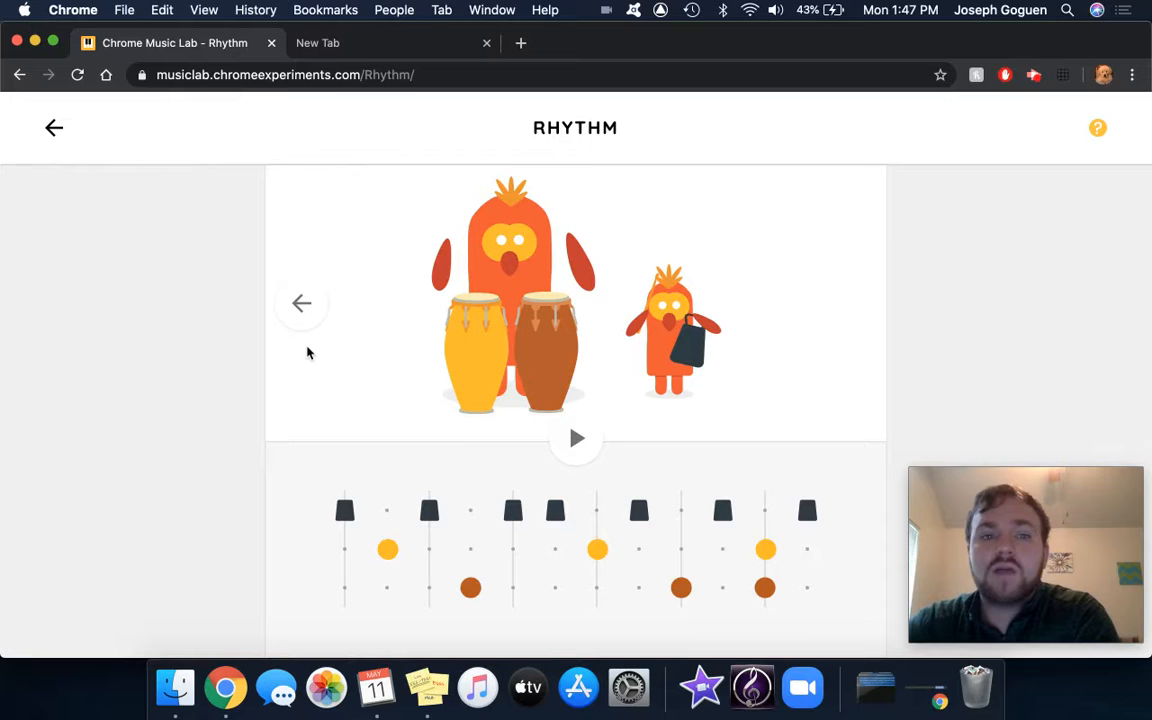
pyautogui.moveTo(534, 598)
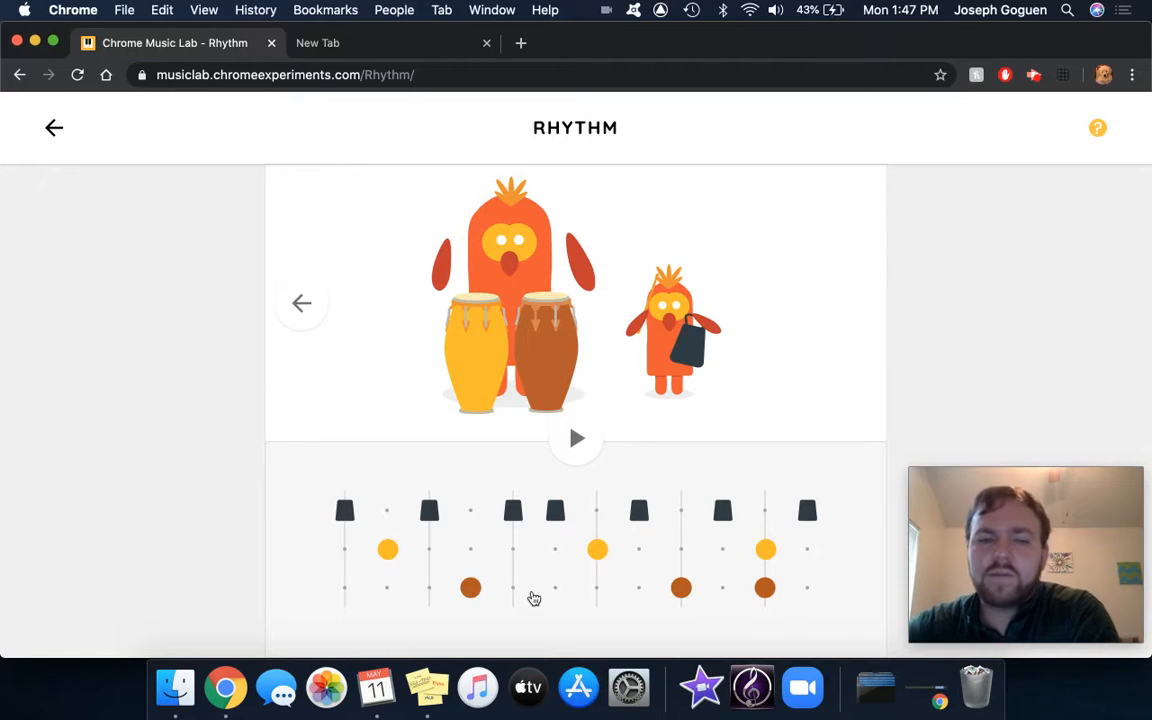
pyautogui.moveTo(878, 532)
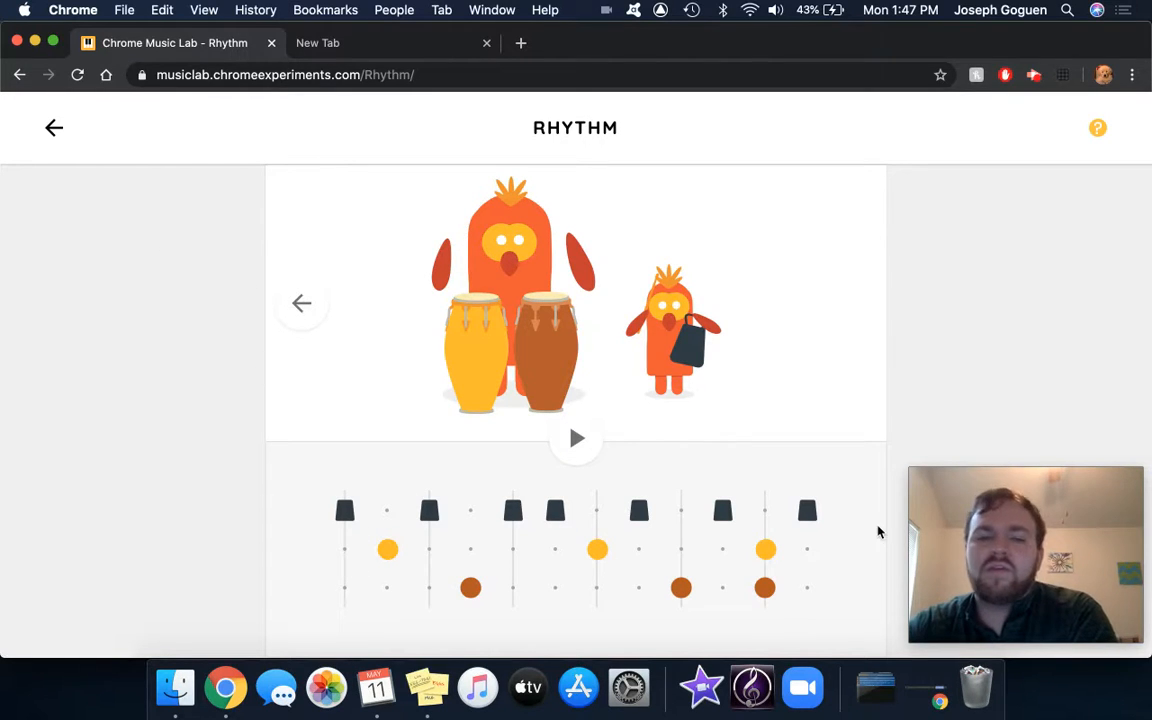
pyautogui.moveTo(536, 574)
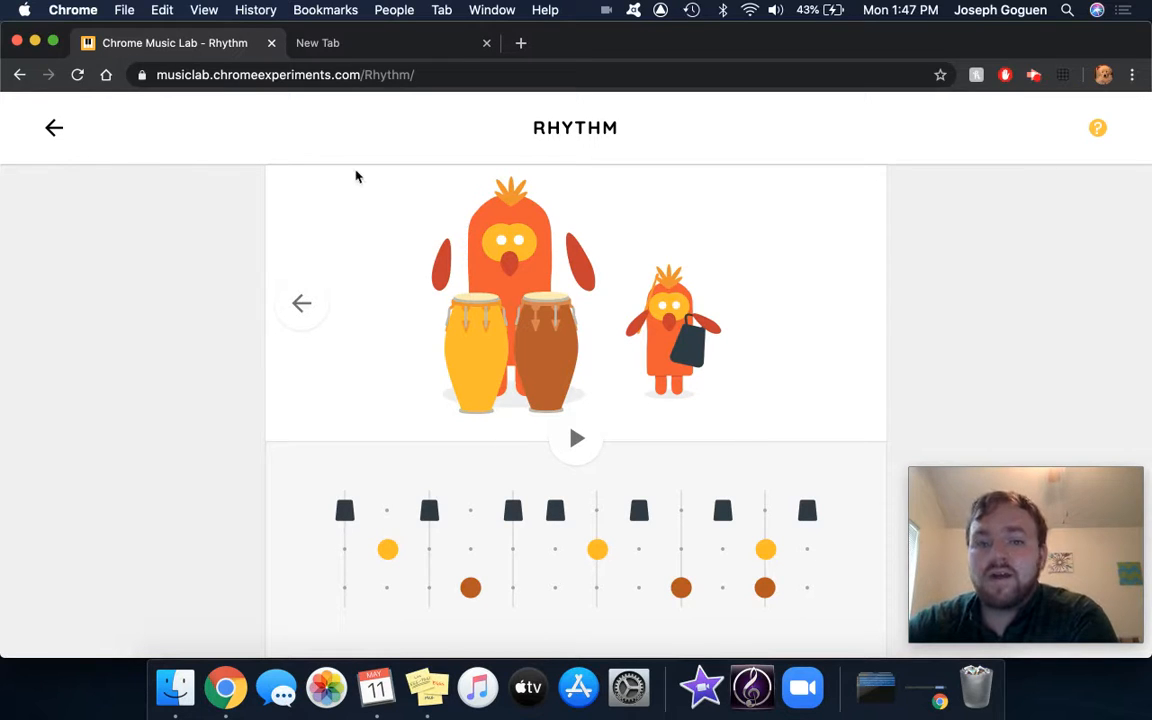
pyautogui.moveTo(196, 274)
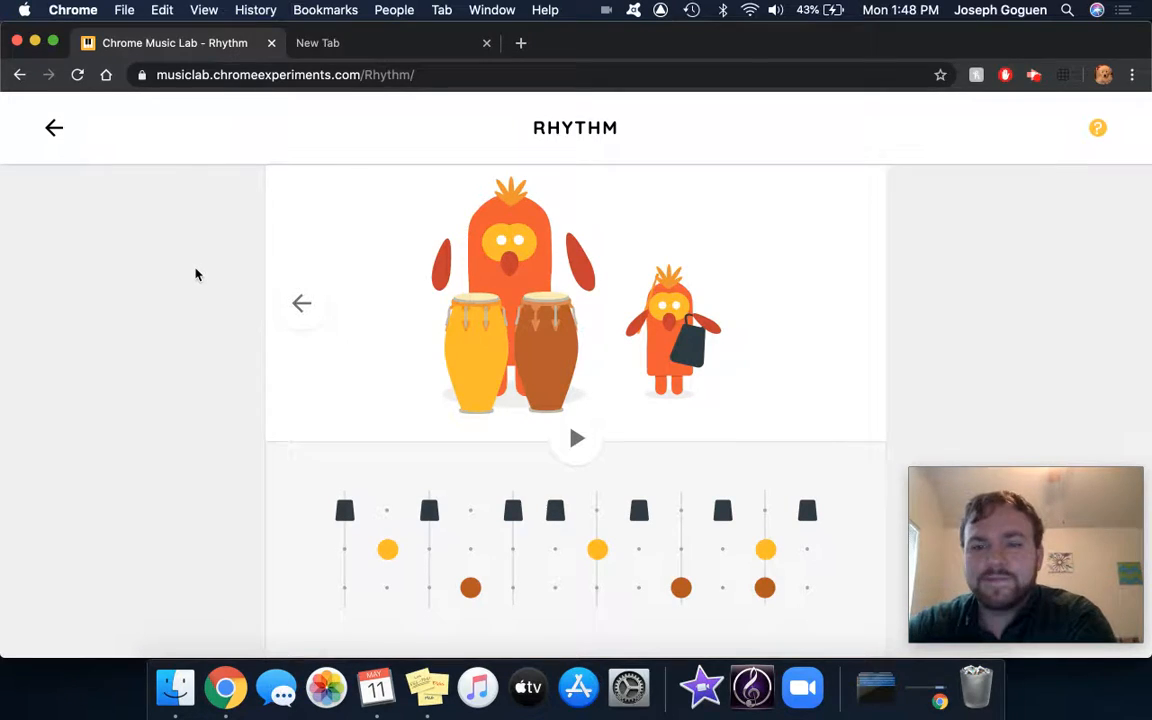